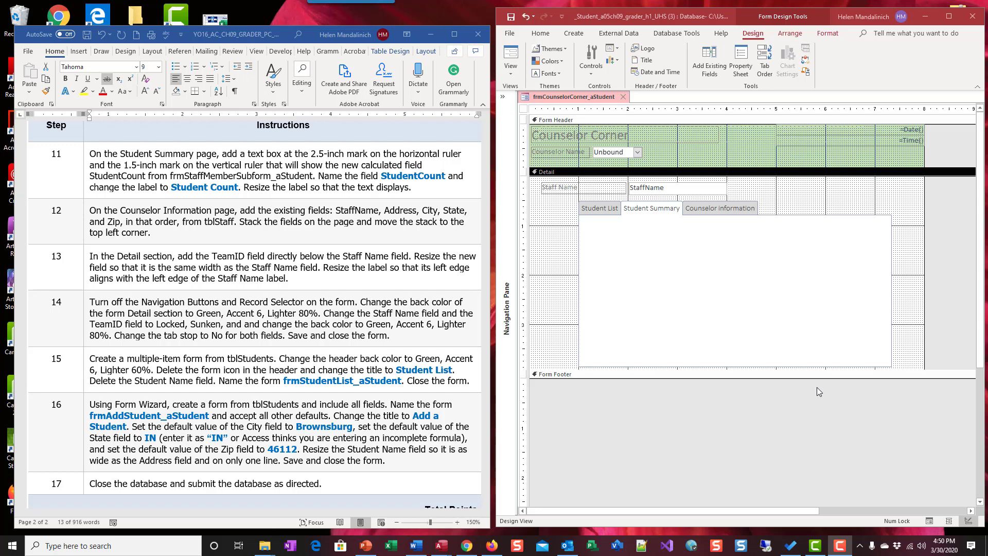
pyautogui.moveTo(189, 297)
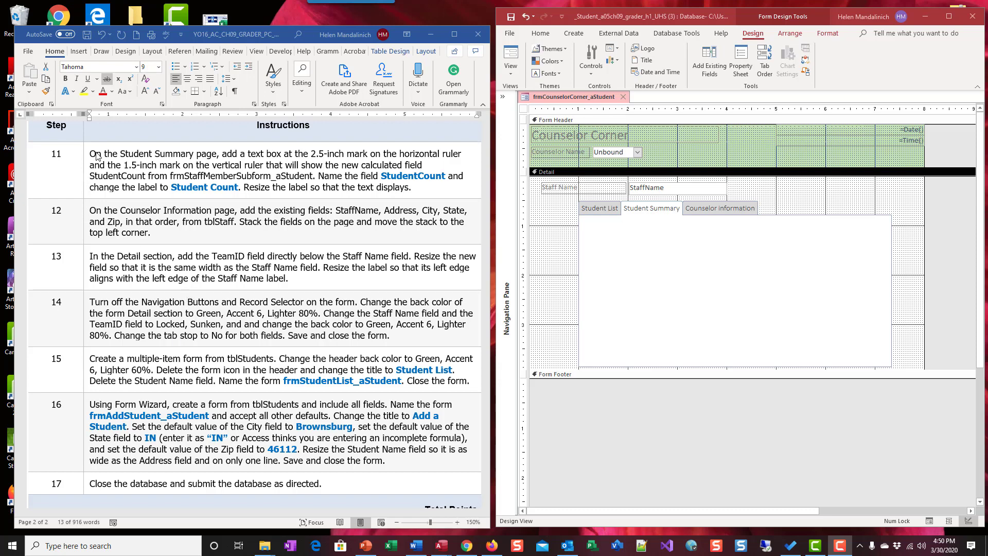
pyautogui.moveTo(112, 158)
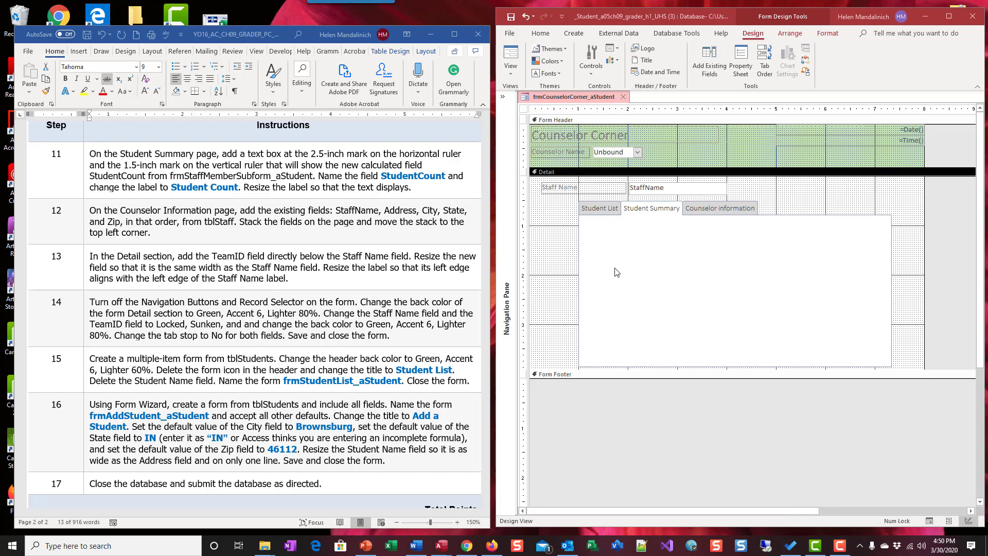
pyautogui.moveTo(788, 233)
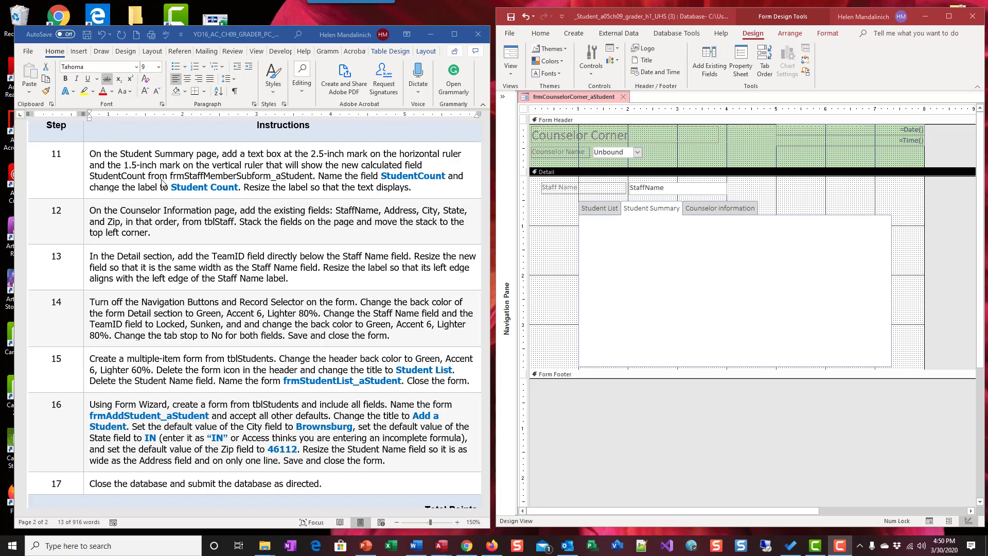
pyautogui.moveTo(633, 274)
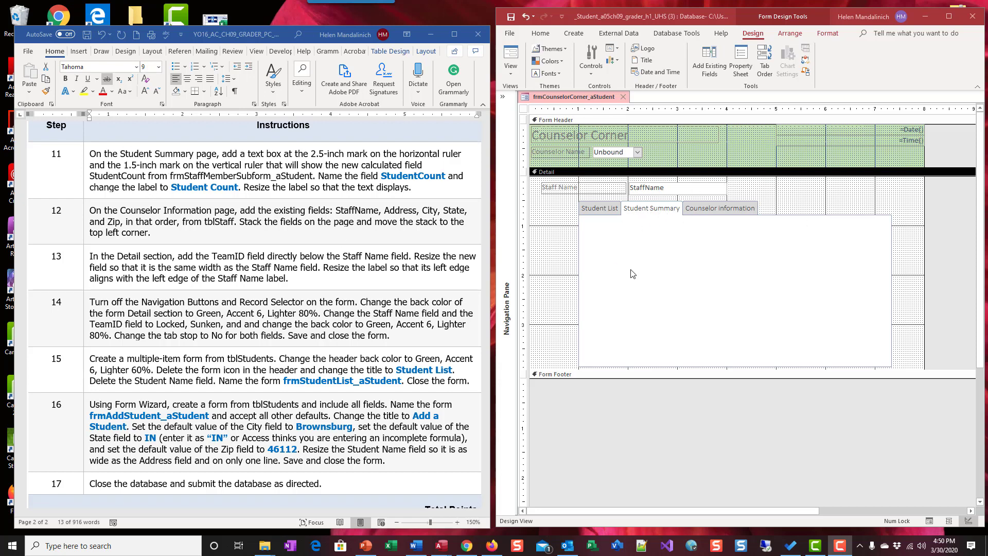
pyautogui.moveTo(234, 161)
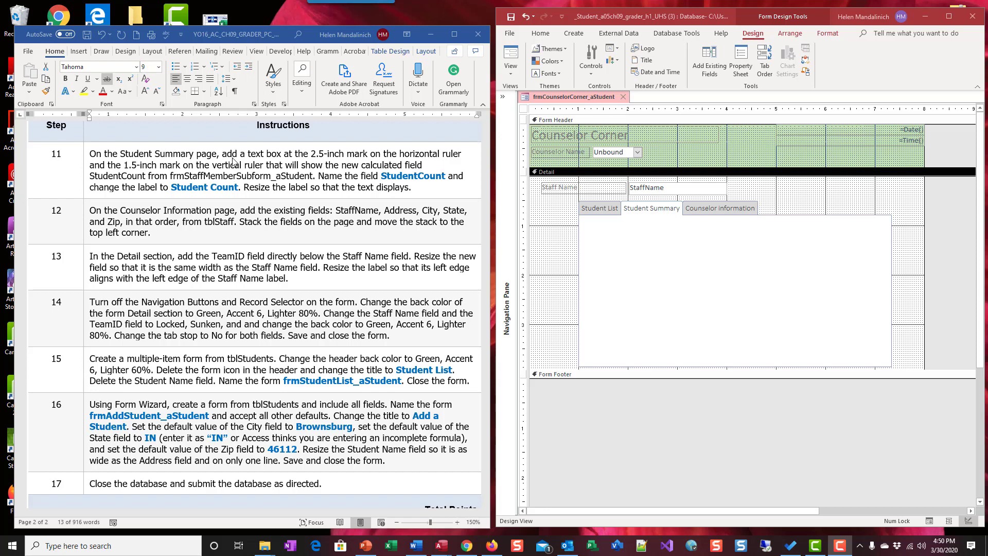
pyautogui.moveTo(143, 159)
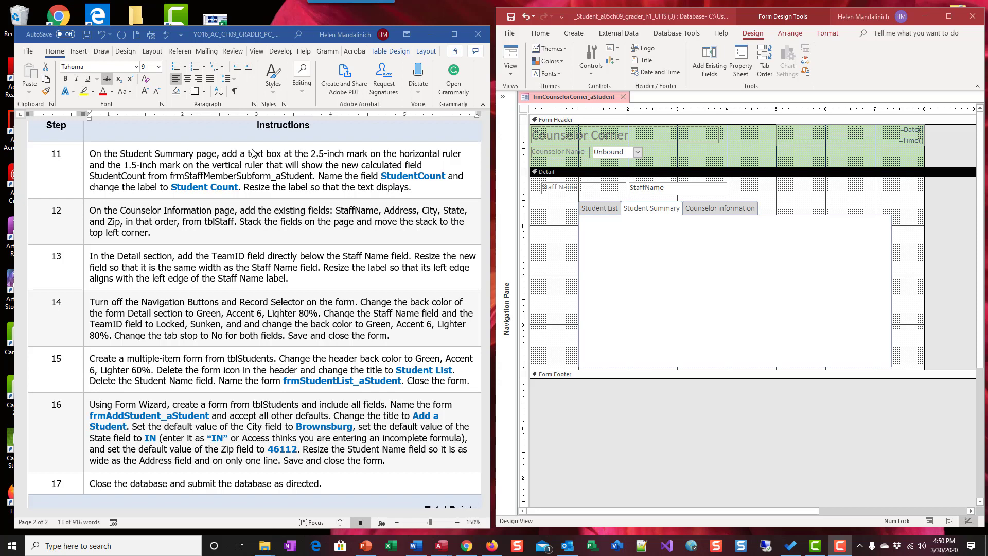
pyautogui.moveTo(655, 109)
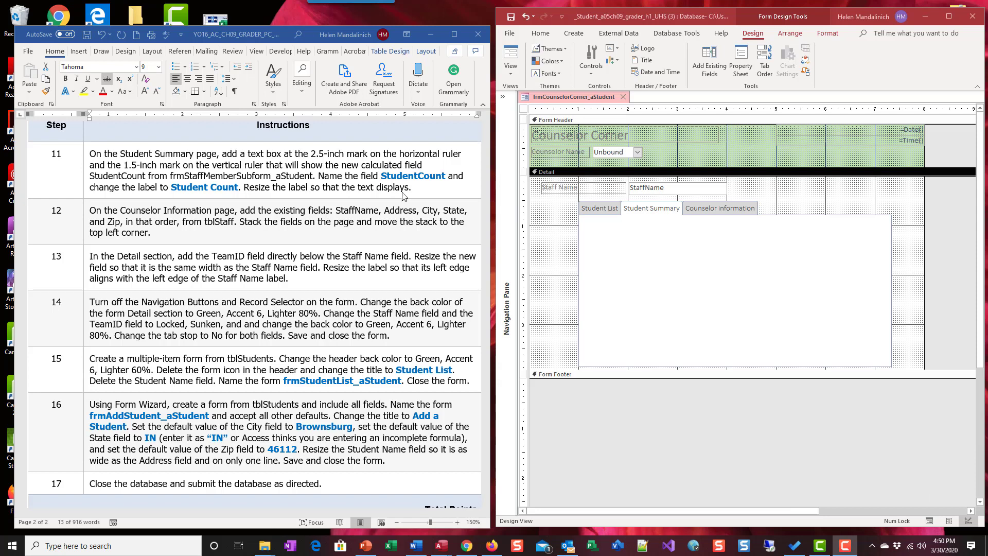
pyautogui.moveTo(601, 261)
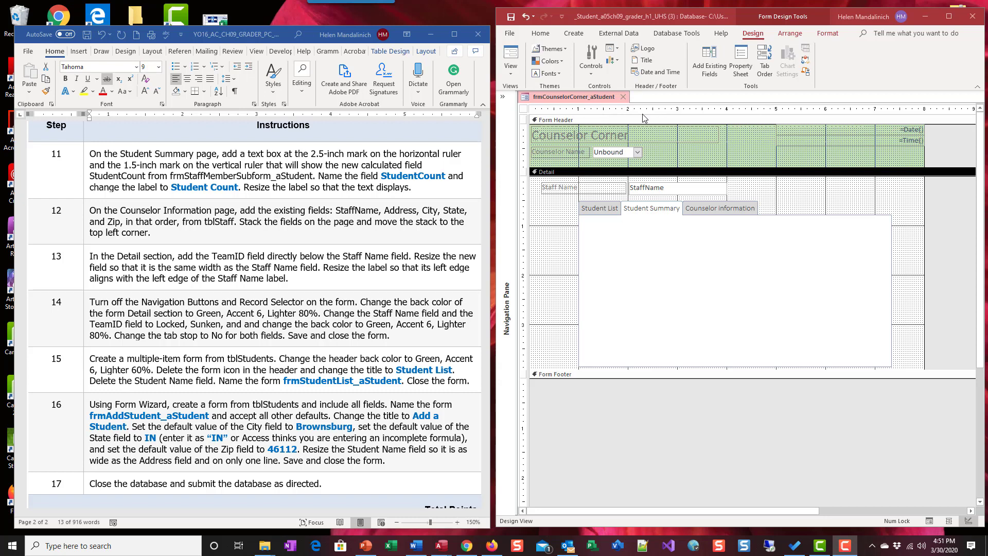
pyautogui.moveTo(664, 143)
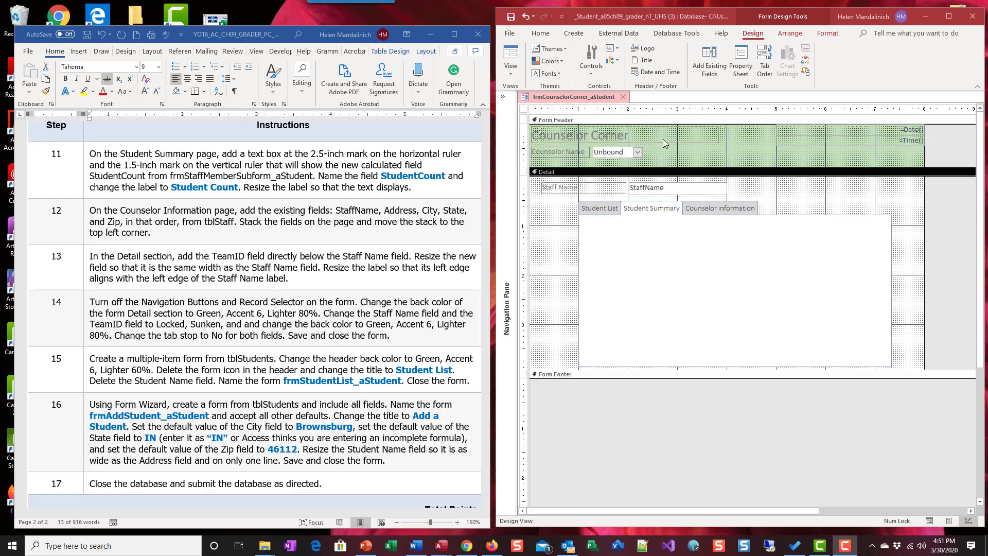
pyautogui.moveTo(661, 233)
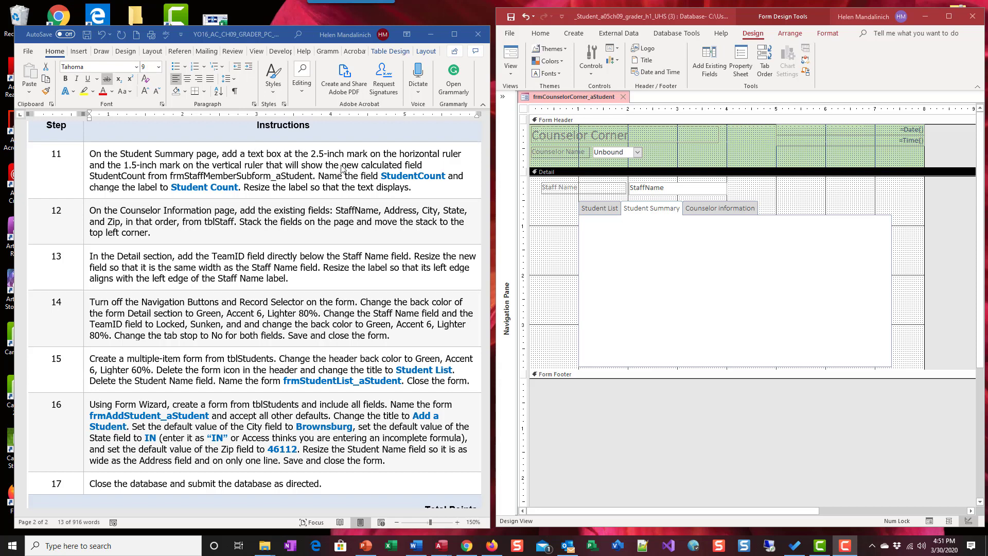
pyautogui.moveTo(137, 184)
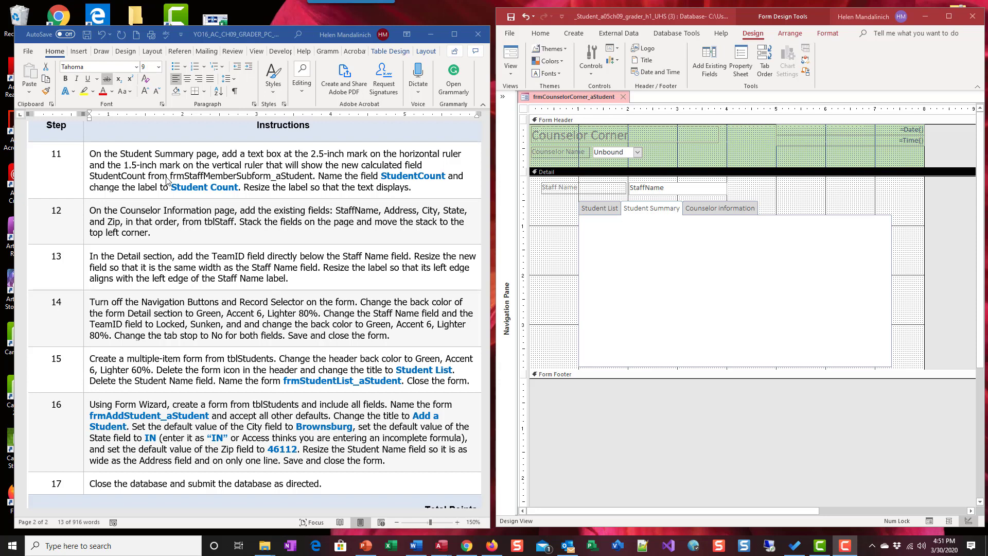
pyautogui.moveTo(204, 179)
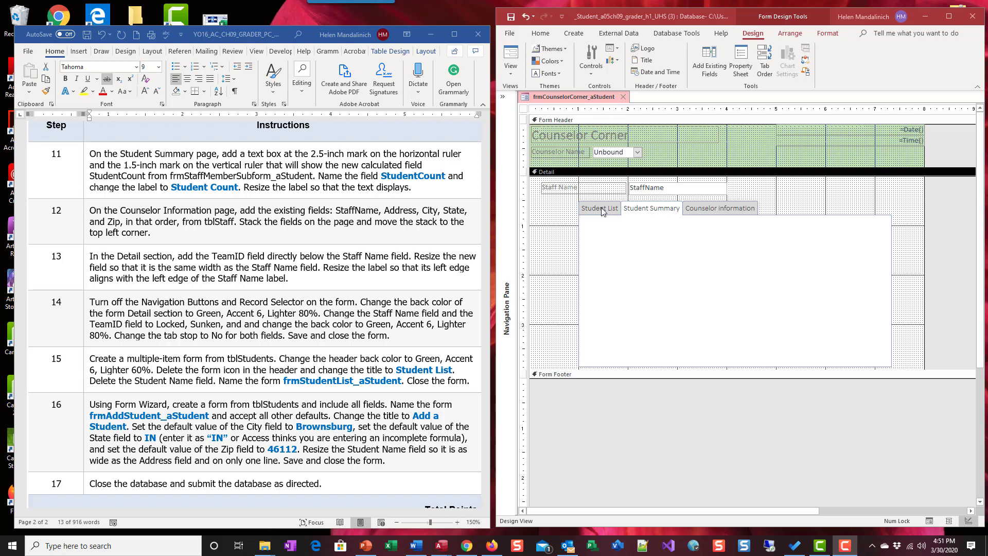
# Draw a new unbound text box (Text15 label) on the Student Summary page and select it
pyautogui.click(599, 208)
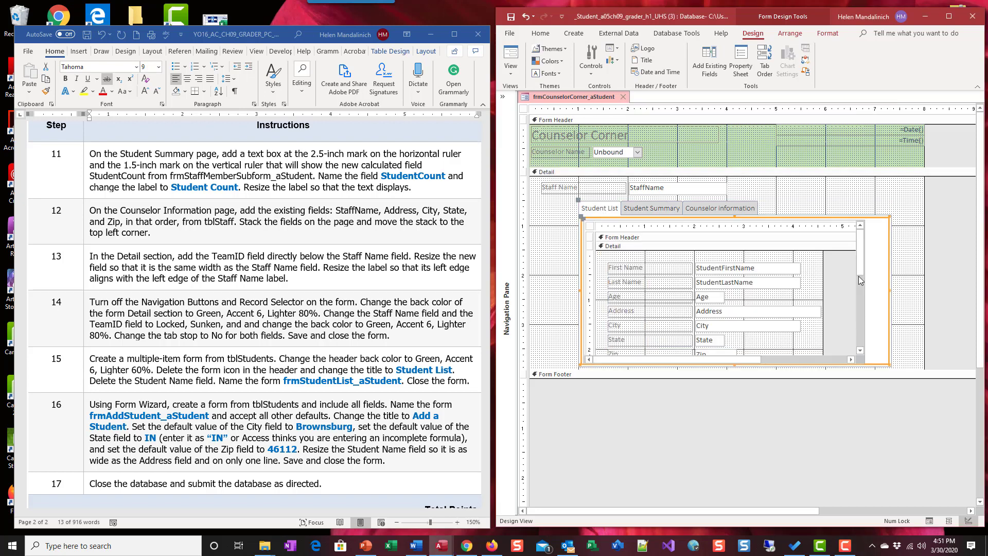
pyautogui.scroll(-3)
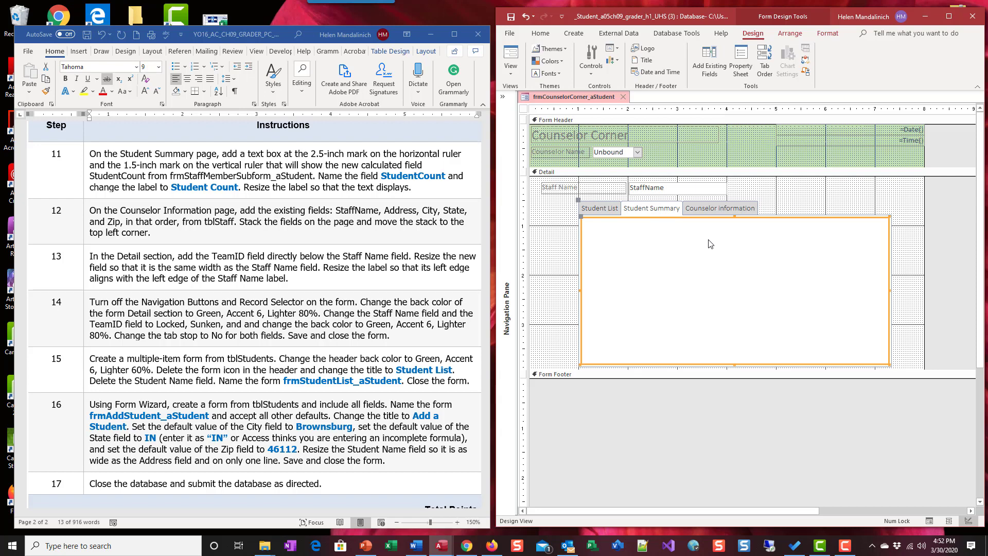
pyautogui.moveTo(591, 58)
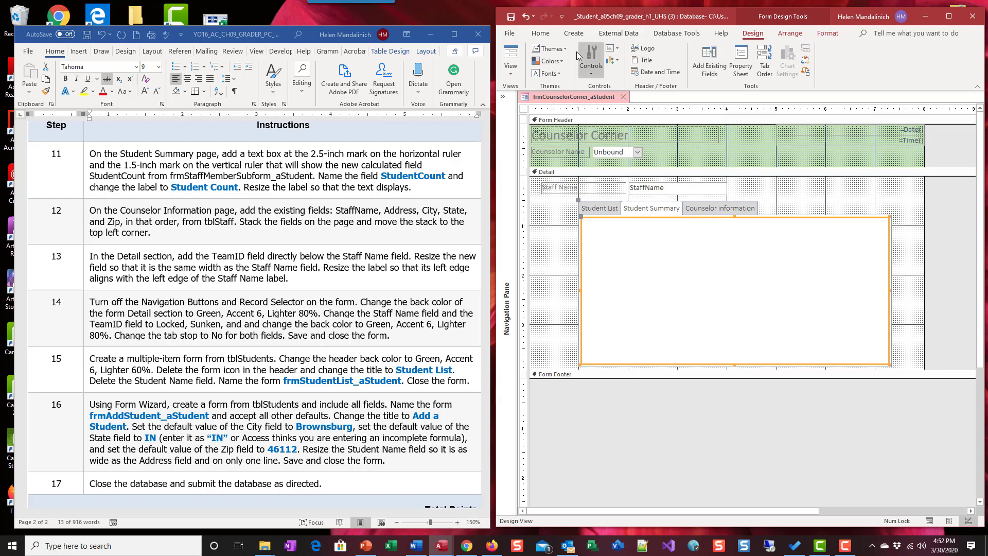
pyautogui.click(591, 60)
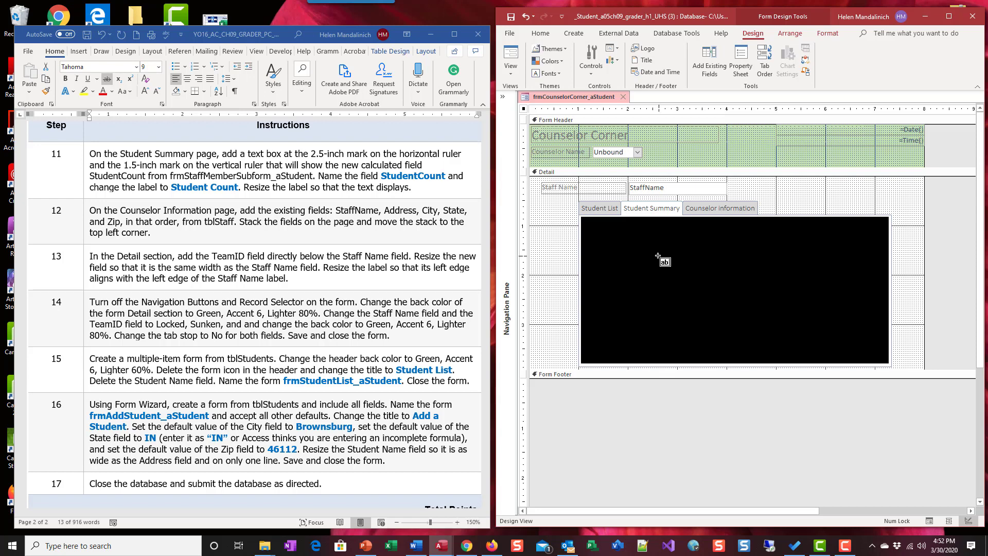
pyautogui.moveTo(675, 255); pyautogui.dragTo(734, 277)
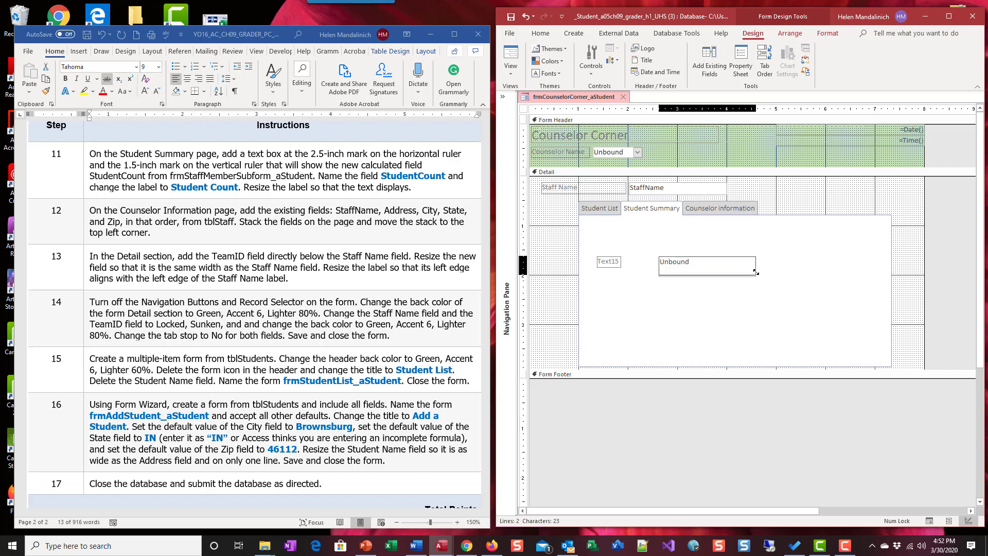
pyautogui.click(707, 266)
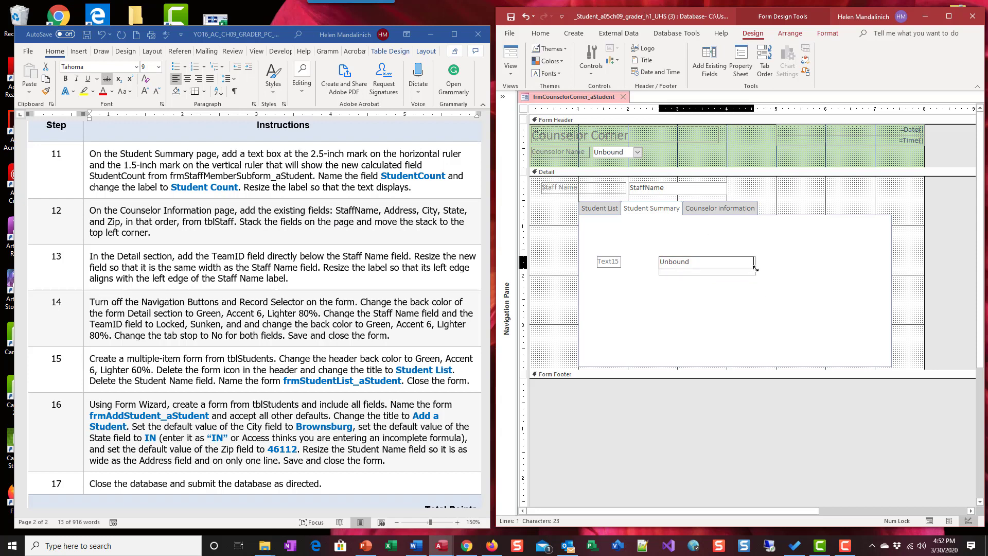
pyautogui.click(706, 263)
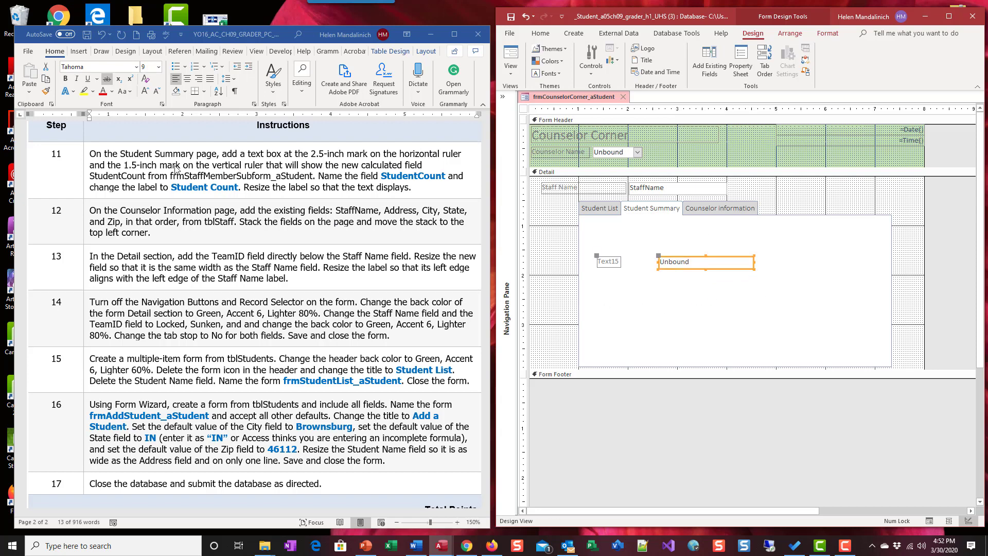
pyautogui.moveTo(643, 206)
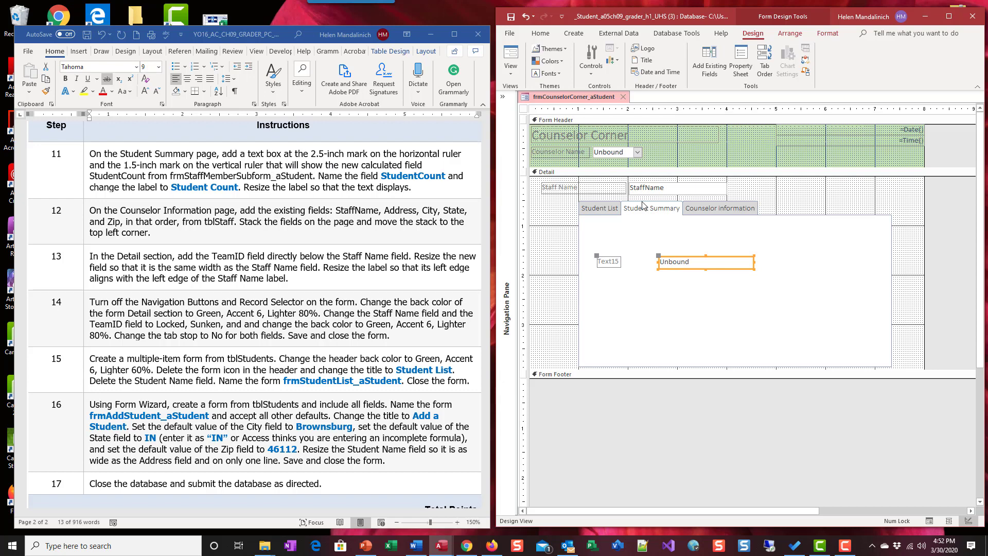
pyautogui.moveTo(828, 47)
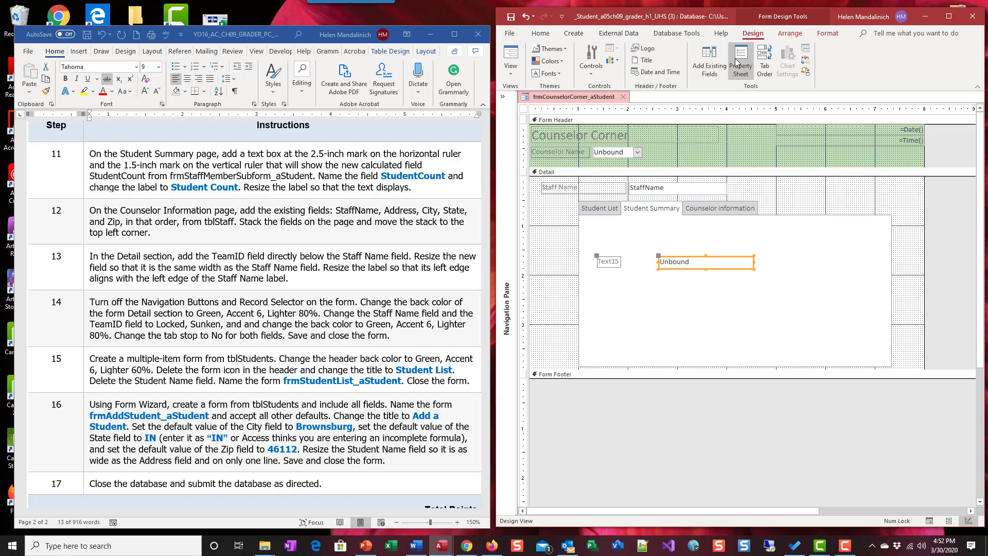
# Show the text box's Data properties and start building its Control Source expression
pyautogui.click(741, 60)
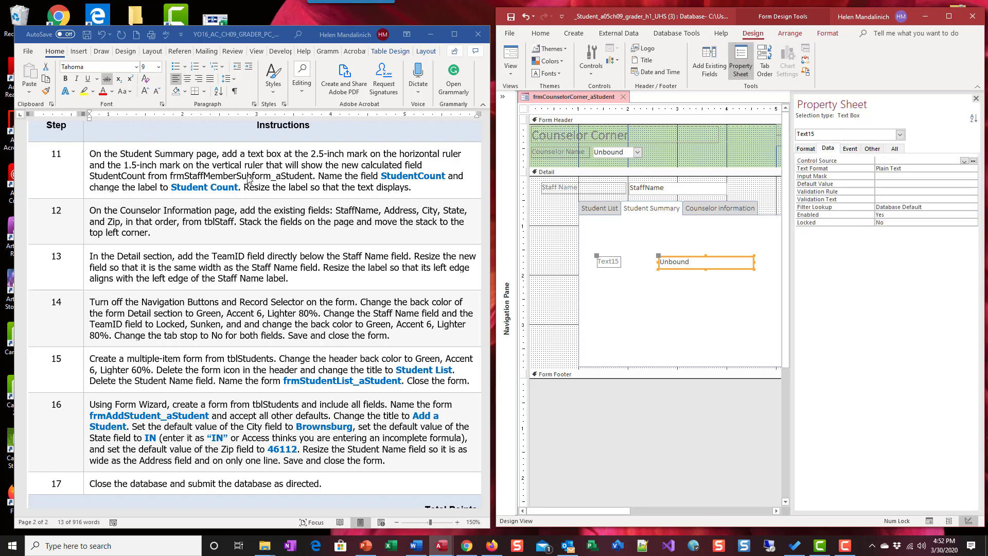
pyautogui.moveTo(692, 274)
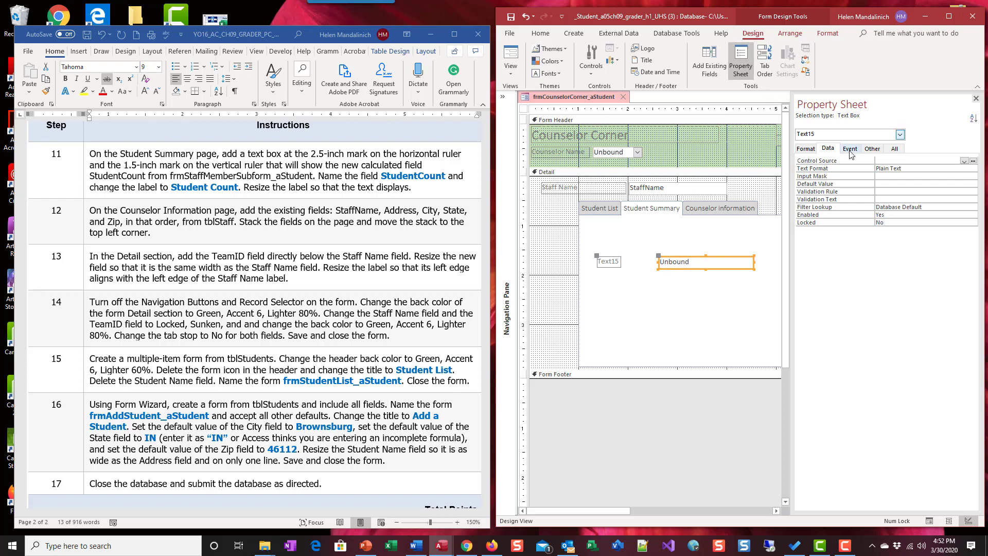
pyautogui.click(917, 161)
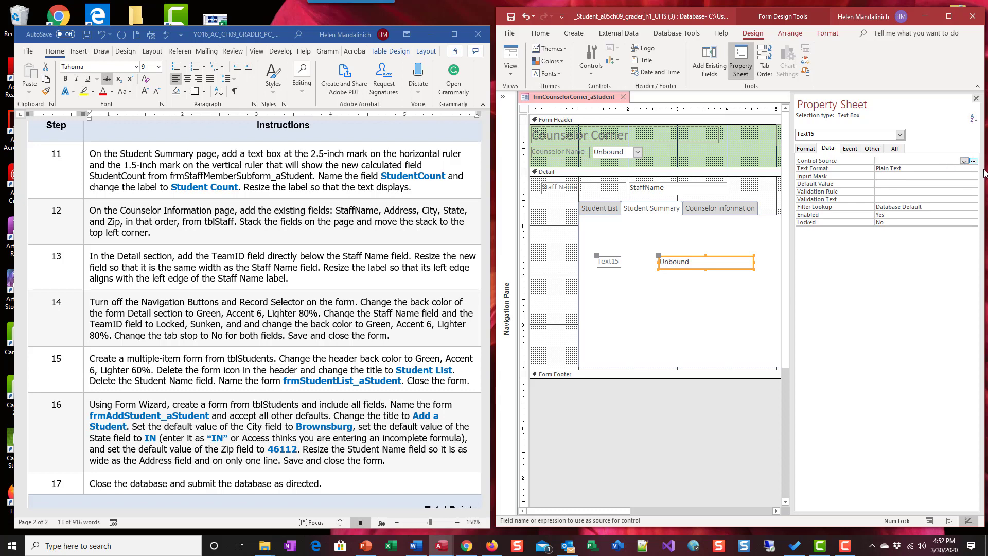
pyautogui.click(969, 159)
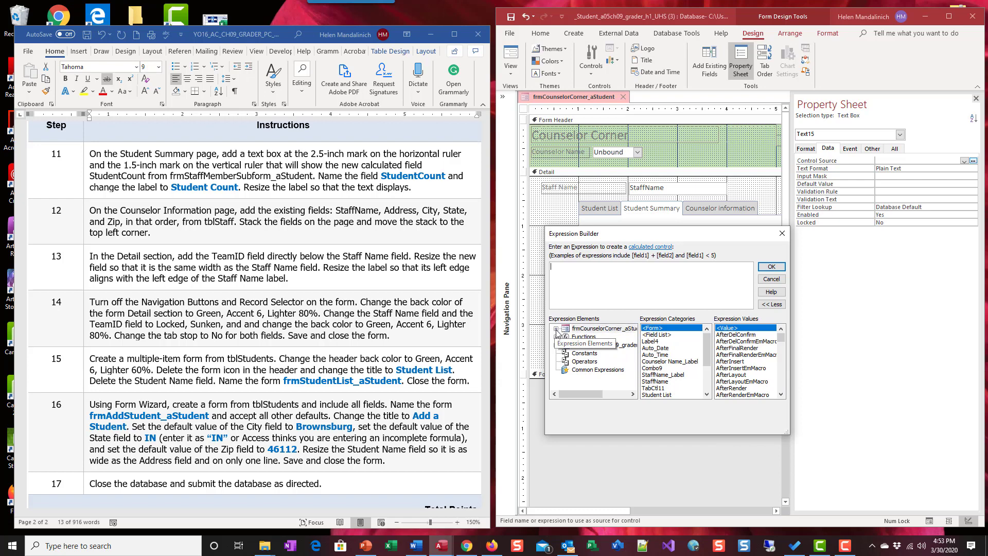
# Insert [frmStaffMemberSubform_aStudent].Form![StudentCount] as the text box's expression
pyautogui.click(557, 329)
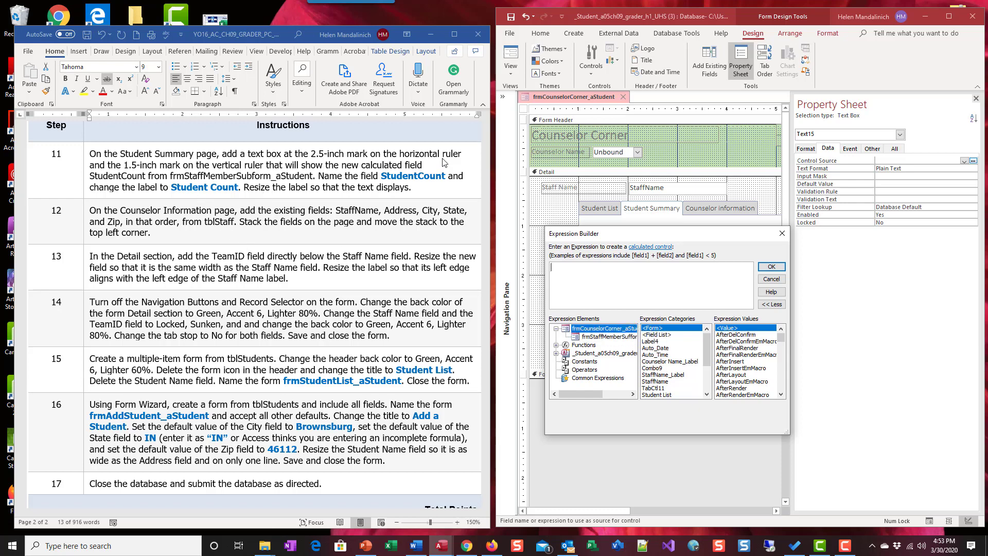
pyautogui.moveTo(114, 184)
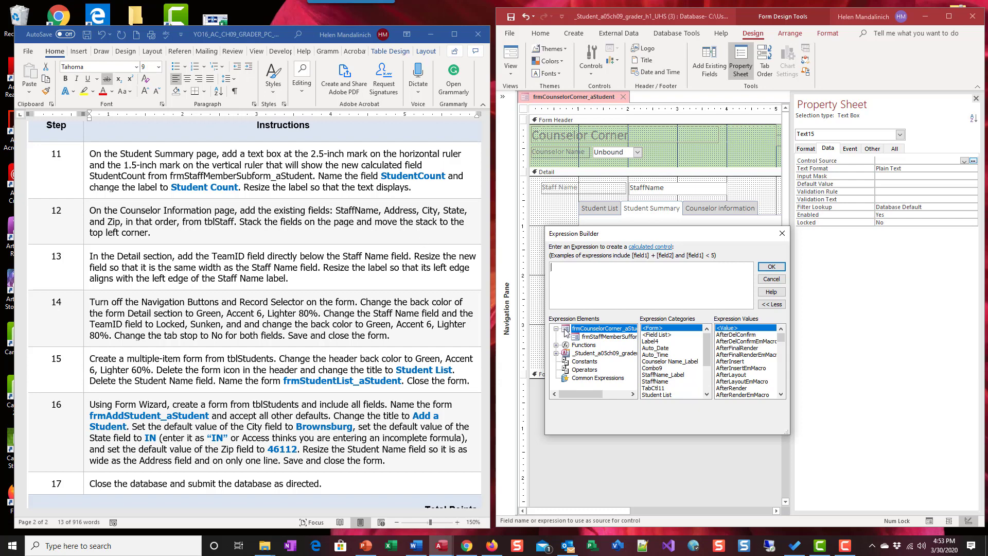
pyautogui.click(608, 335)
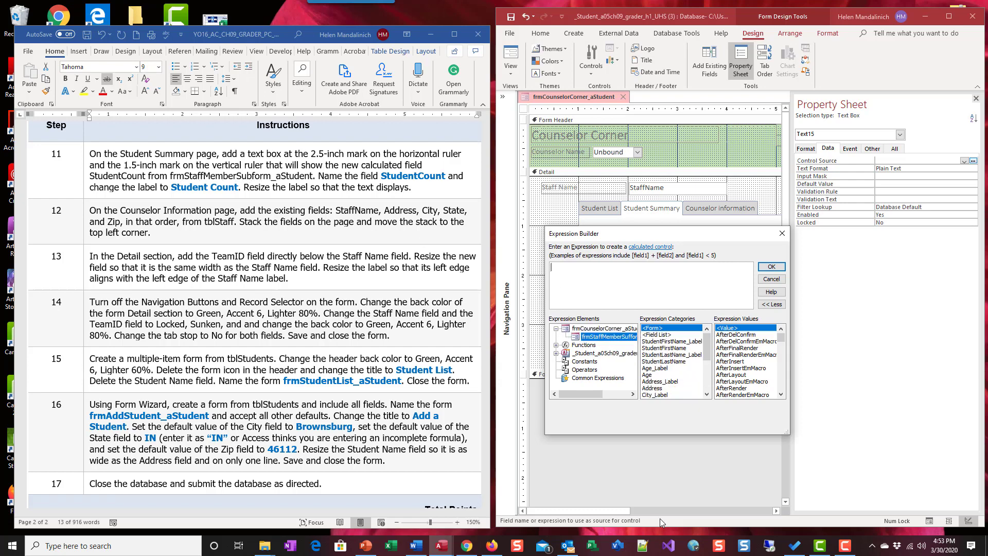
pyautogui.click(603, 328)
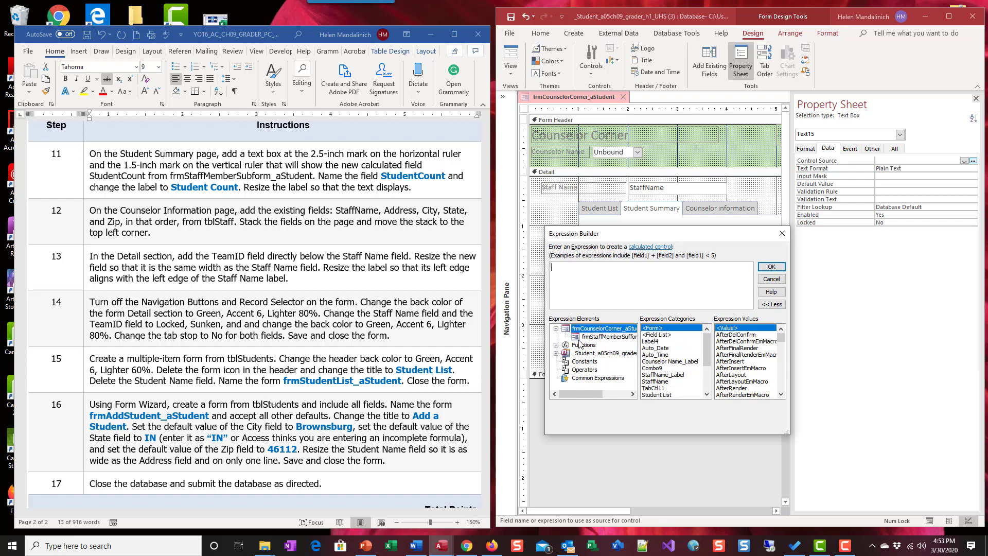
pyautogui.click(604, 329)
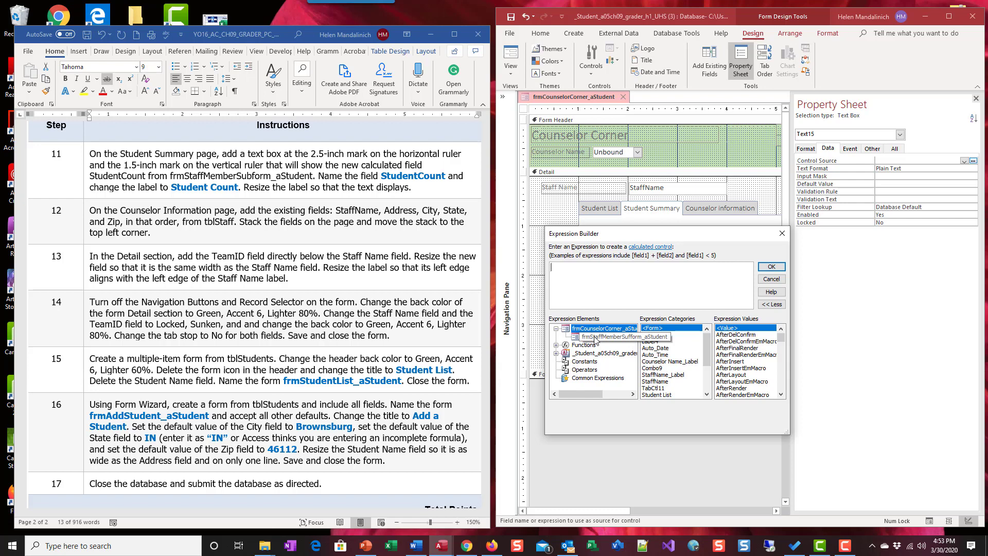
pyautogui.click(624, 336)
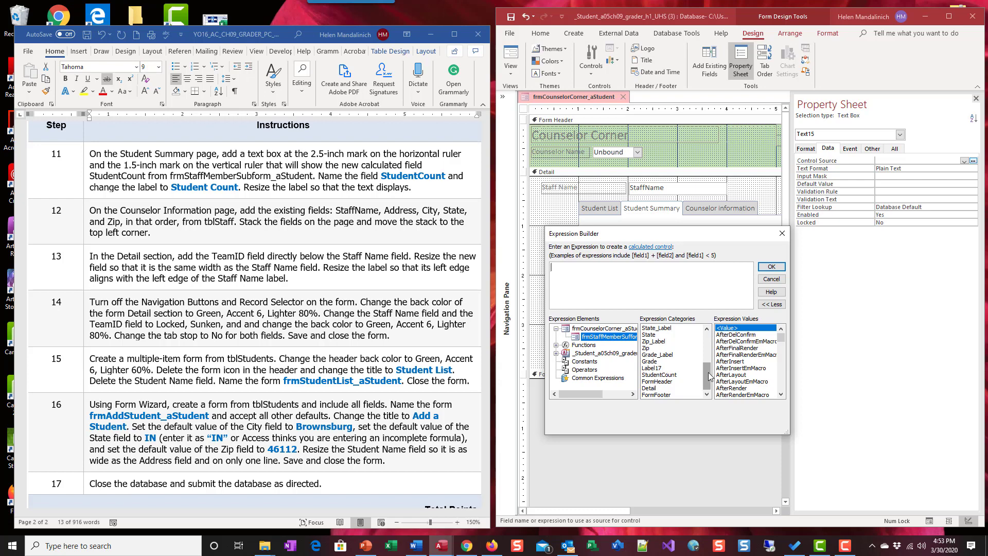
pyautogui.moveTo(702, 375)
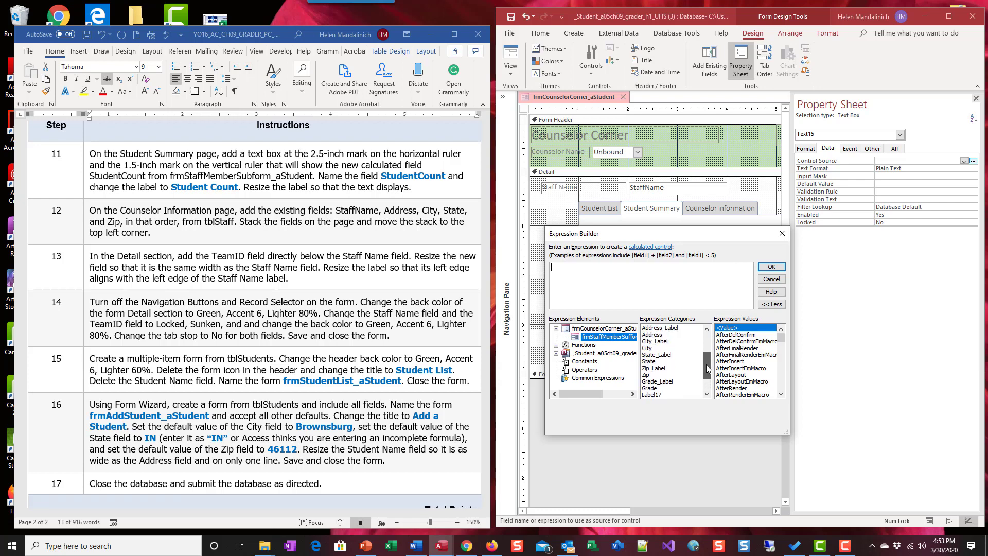
pyautogui.scroll(-3)
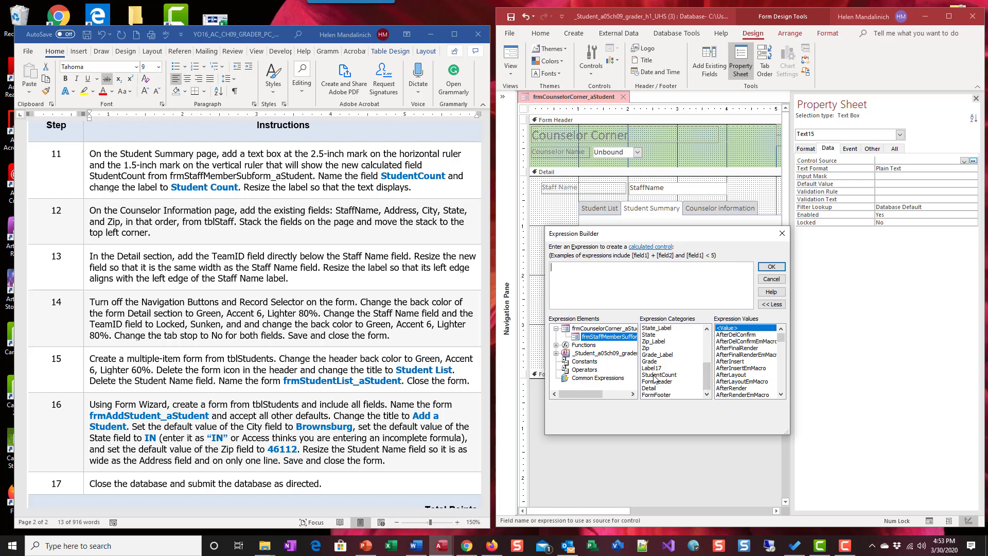
pyautogui.click(659, 375)
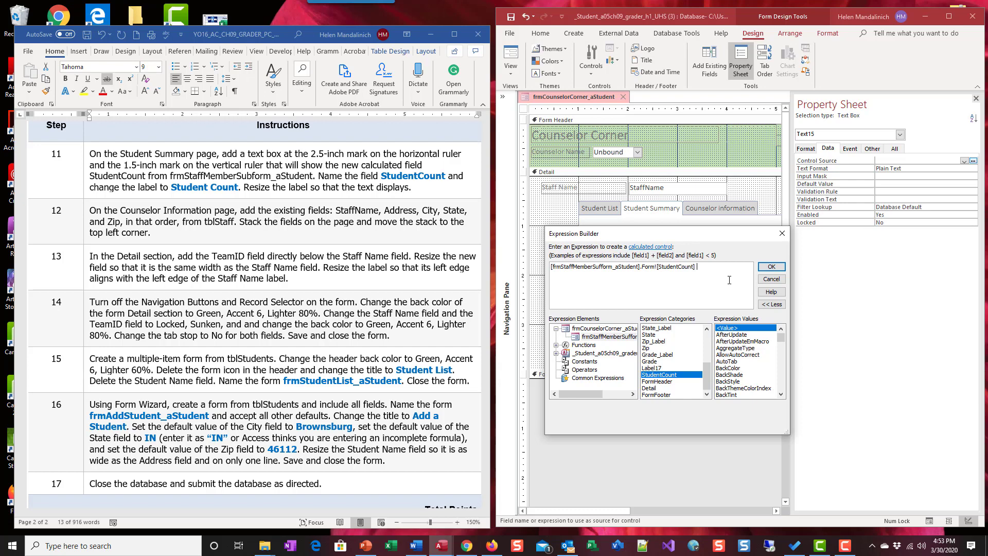
# Accept the expression and name the text box StudentCount
pyautogui.click(771, 266)
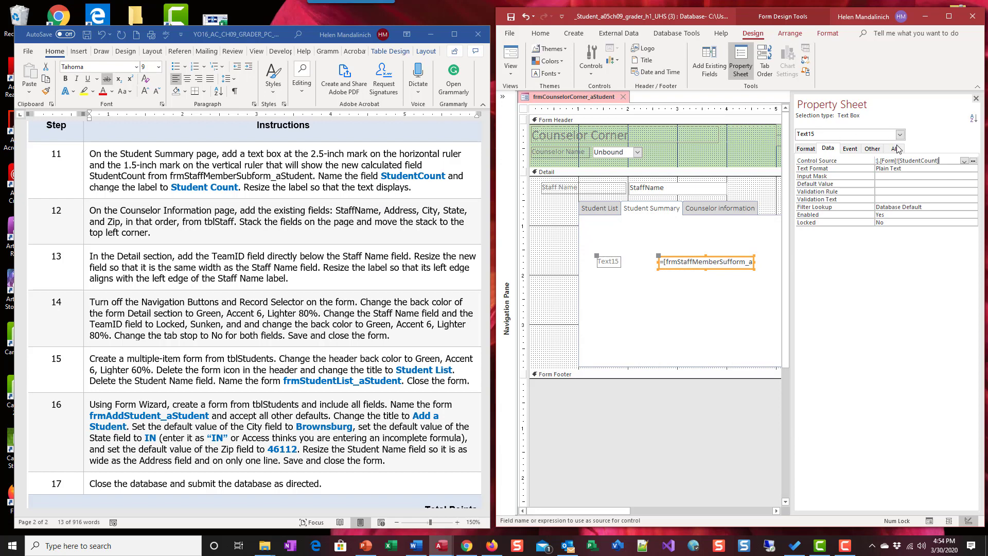
pyautogui.click(894, 148)
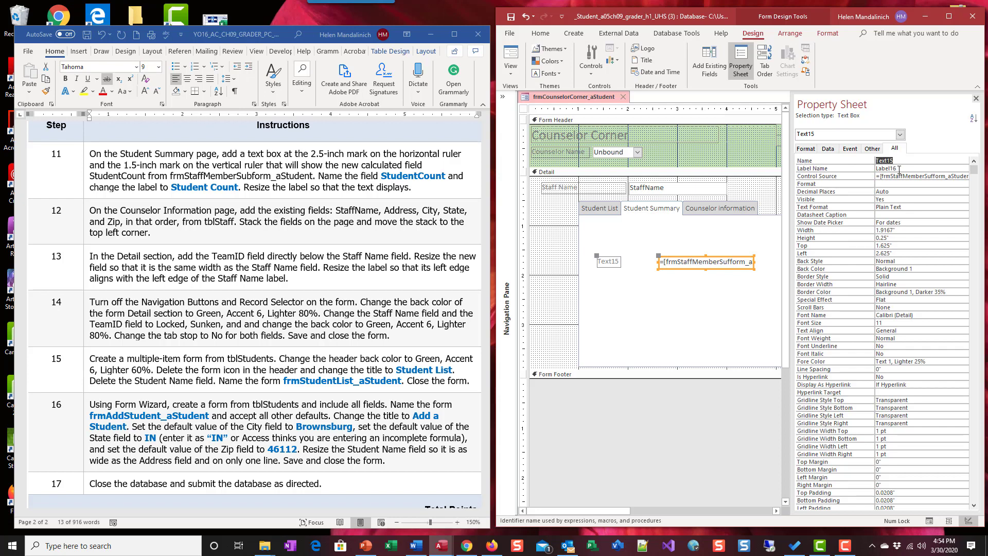
pyautogui.write('Student')
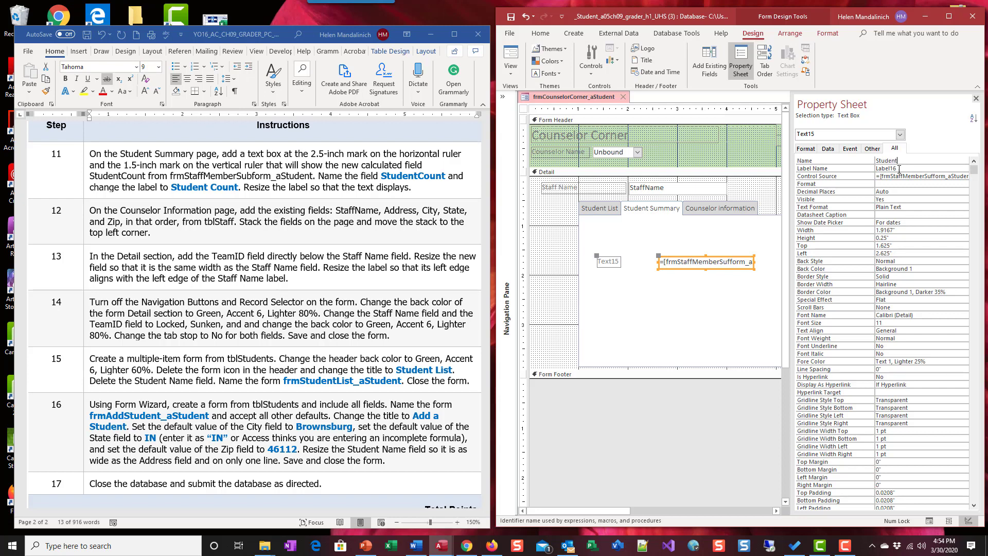
pyautogui.write('StudentCount')
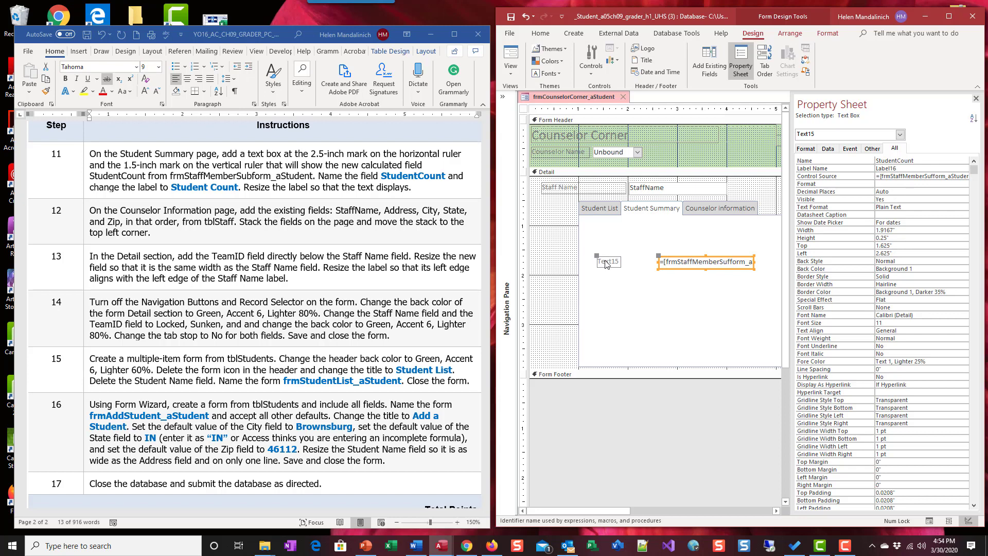
# Caption the label Student Count and size it to fit its text
pyautogui.click(608, 262)
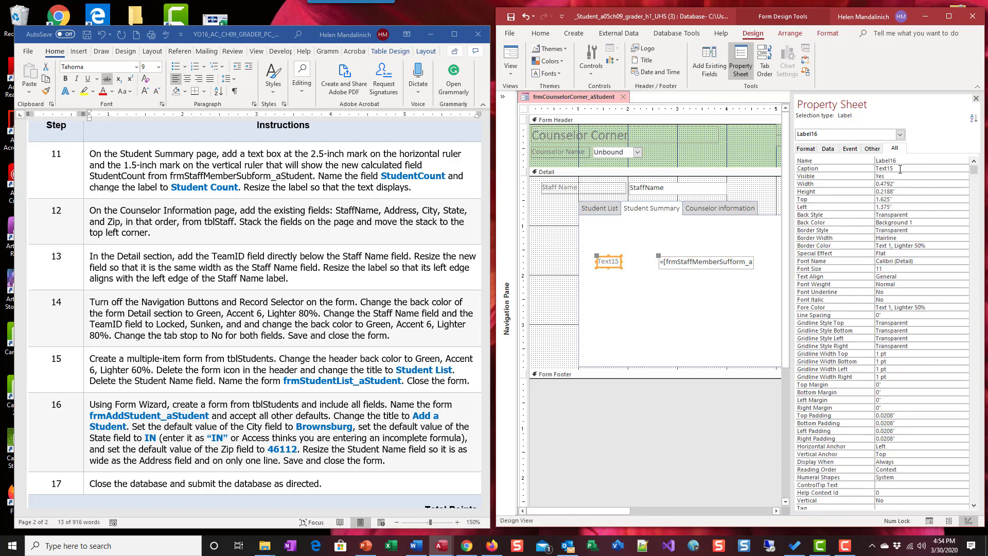
pyautogui.moveTo(604, 260)
pyautogui.write('Student Count')
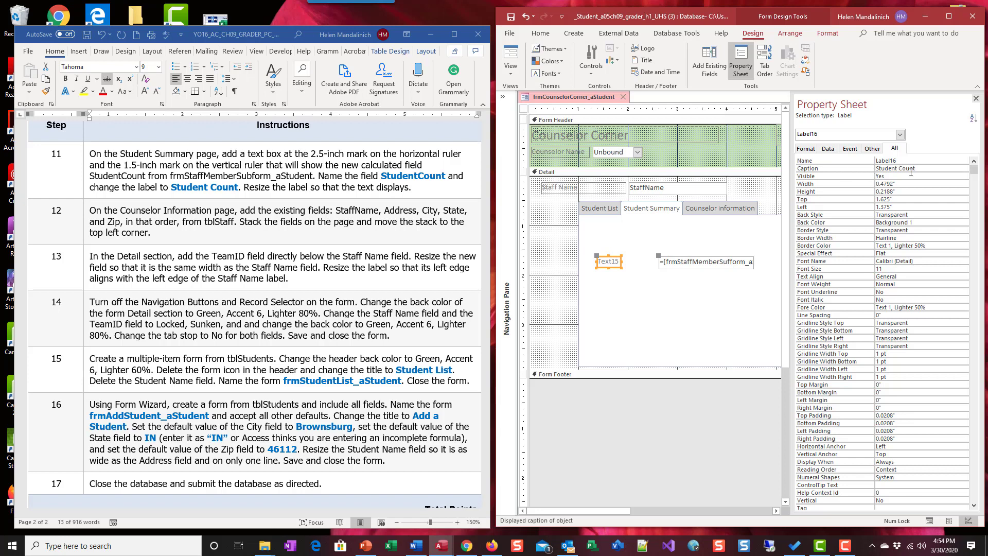
pyautogui.click(632, 271)
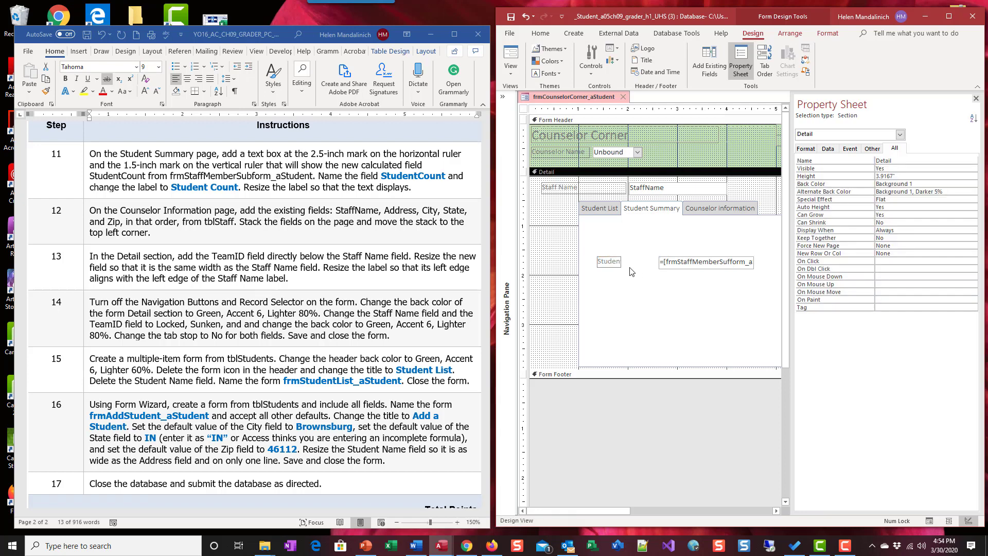
pyautogui.click(609, 262)
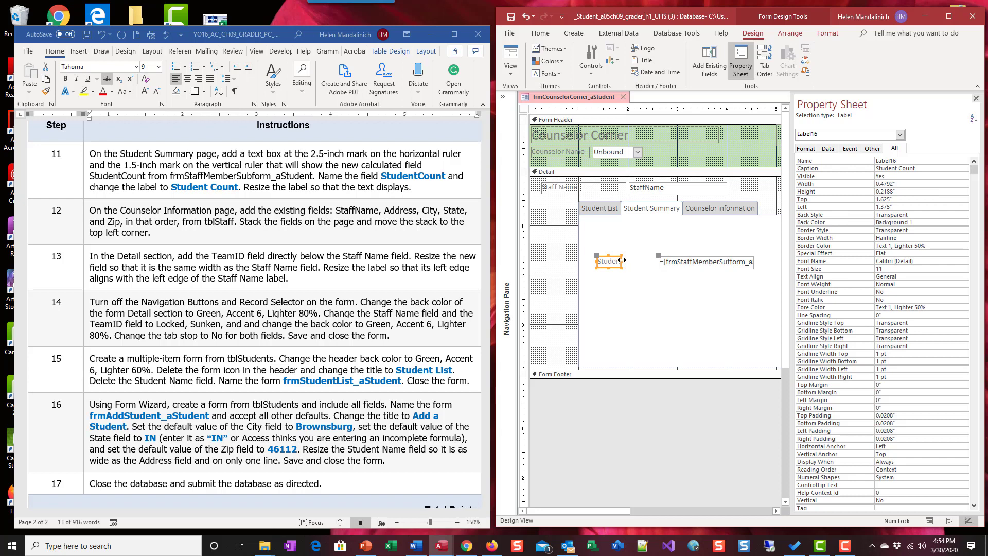
pyautogui.doubleClick(609, 261)
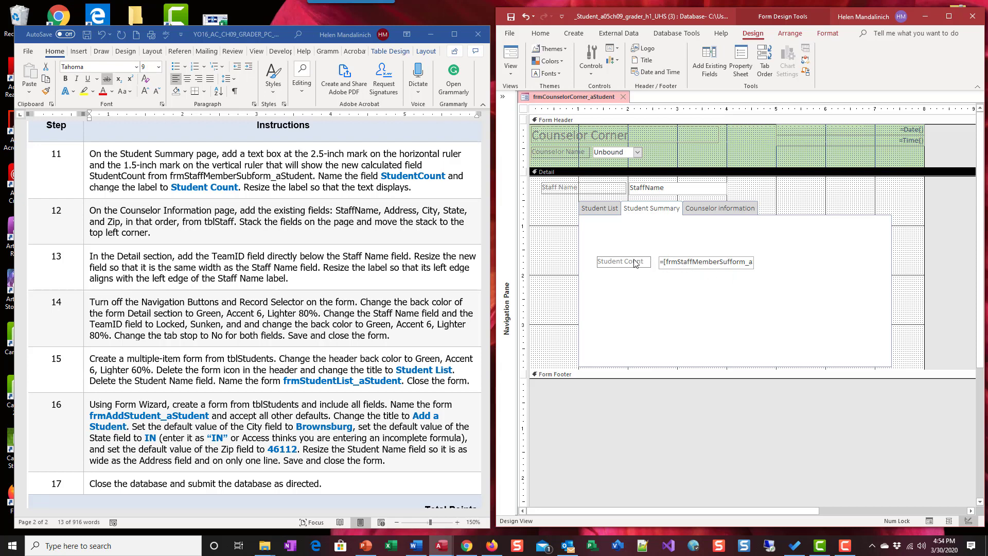
# Size the Student Count label and text box To Tallest via Arrange > Size/Space
pyautogui.click(624, 262)
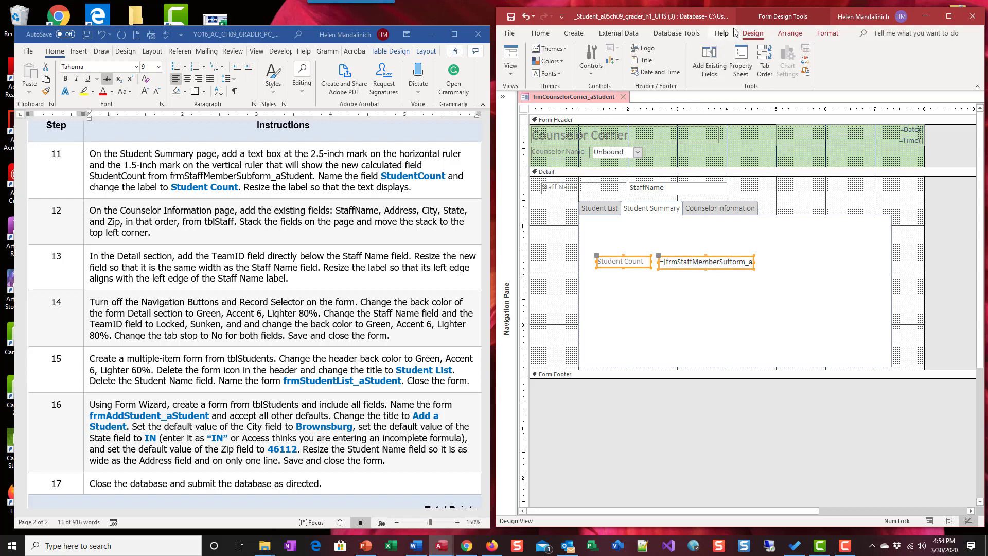
pyautogui.click(790, 33)
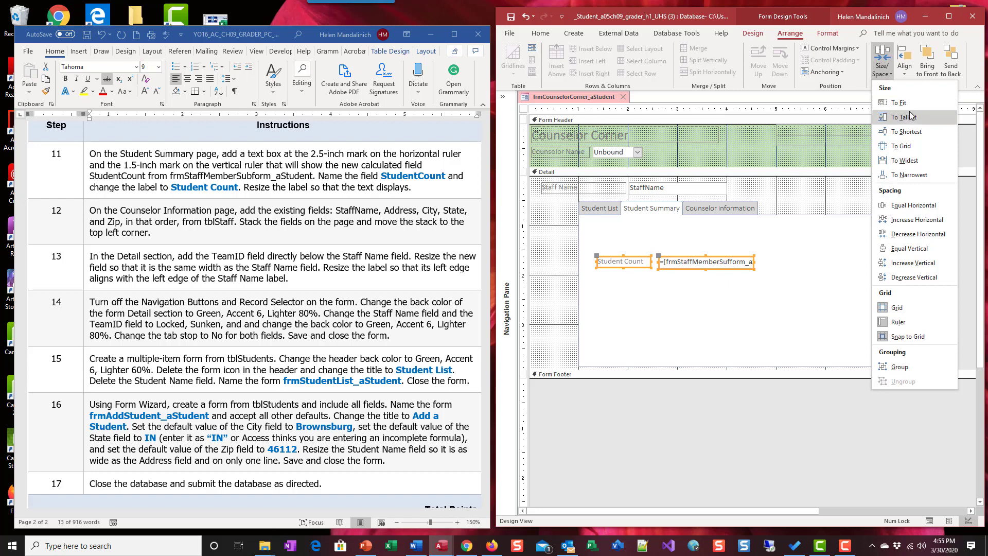
pyautogui.moveTo(912, 136)
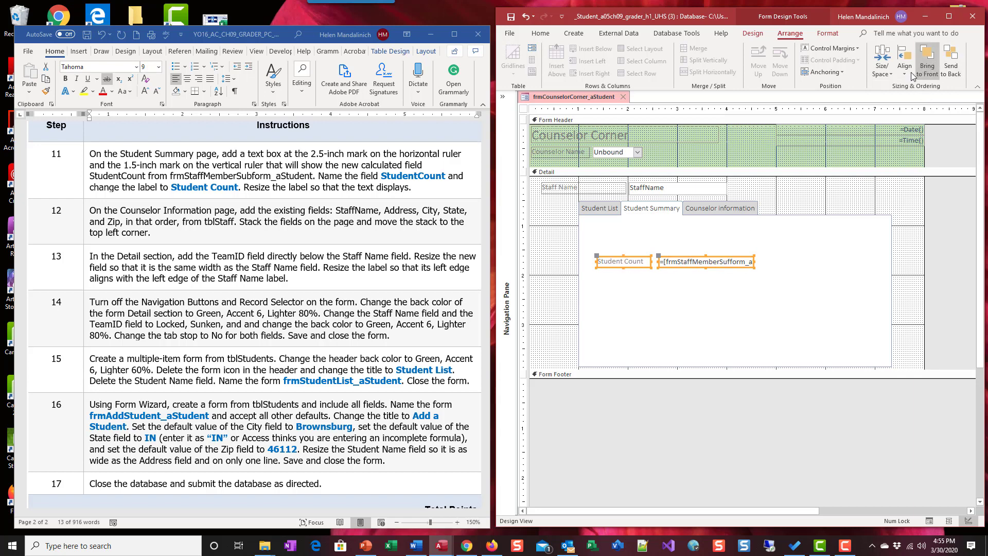
pyautogui.click(904, 58)
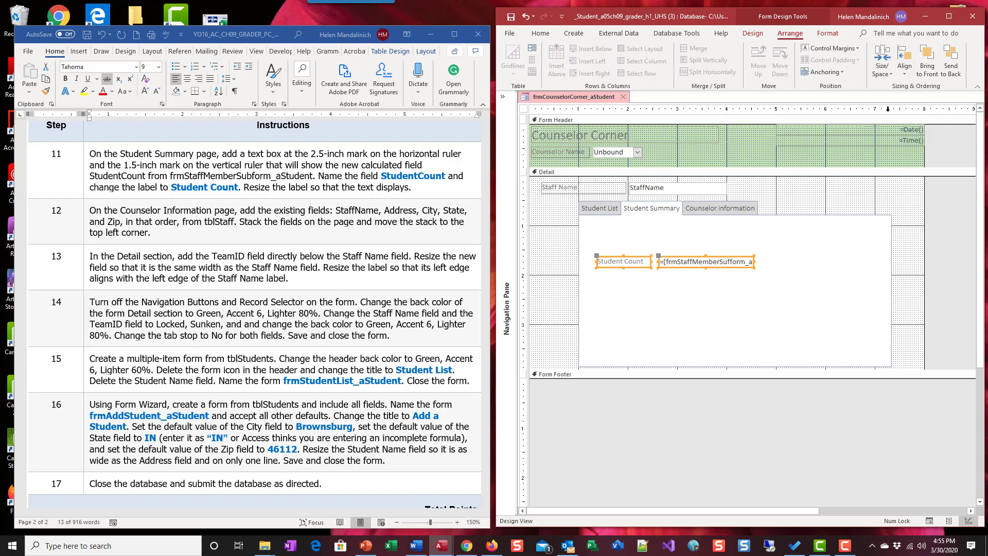
pyautogui.moveTo(906, 102)
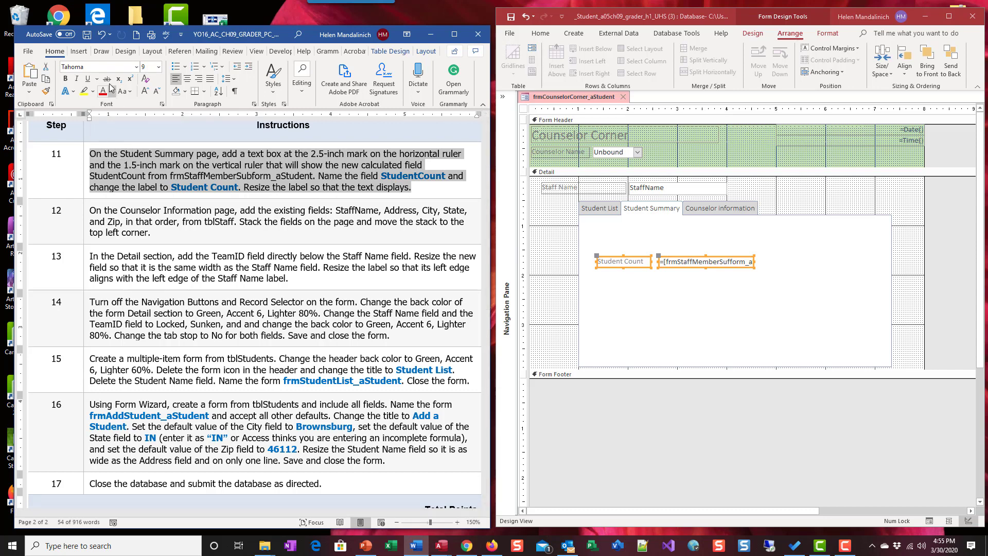
# Strike through step 11 and highlight 'existing fields' in step 12 of the Word instructions
pyautogui.click(106, 78)
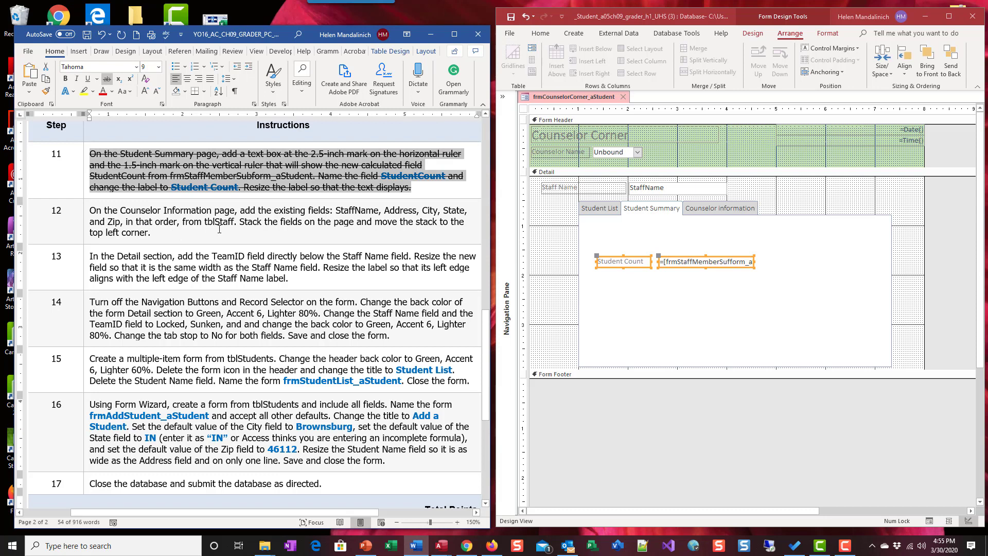
pyautogui.click(721, 208)
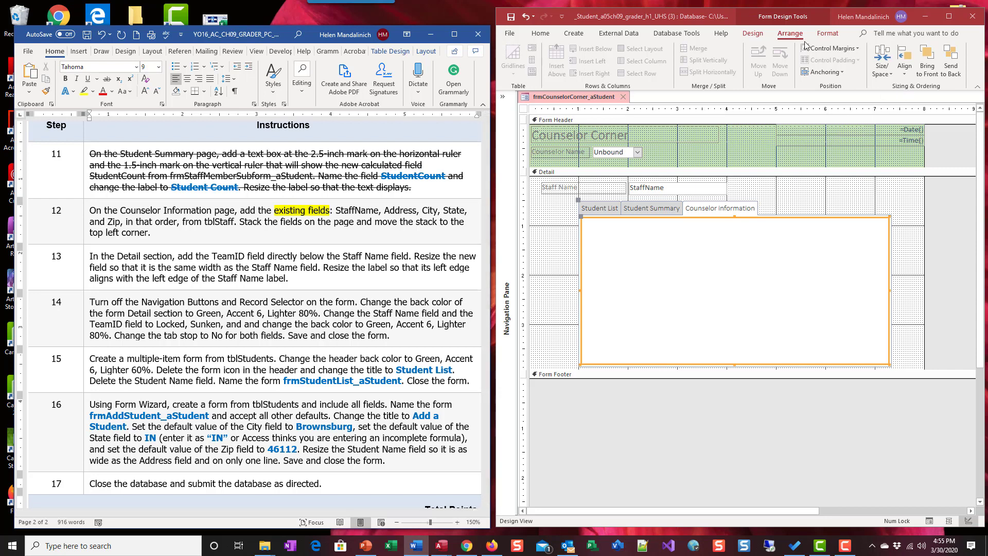
# Drag StaffName, Address, City, State and Zip from the Field List onto the Counselor Information page
pyautogui.click(753, 32)
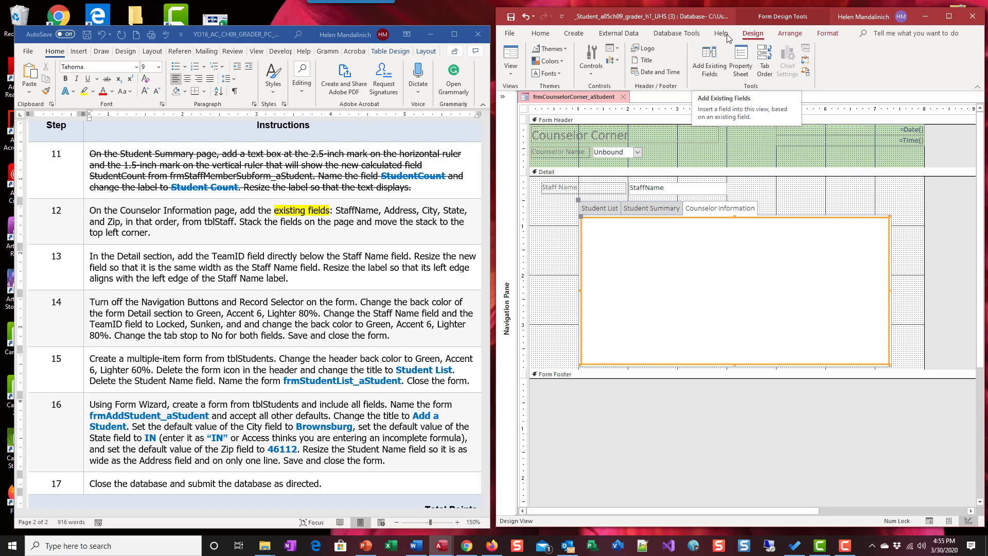
pyautogui.click(708, 60)
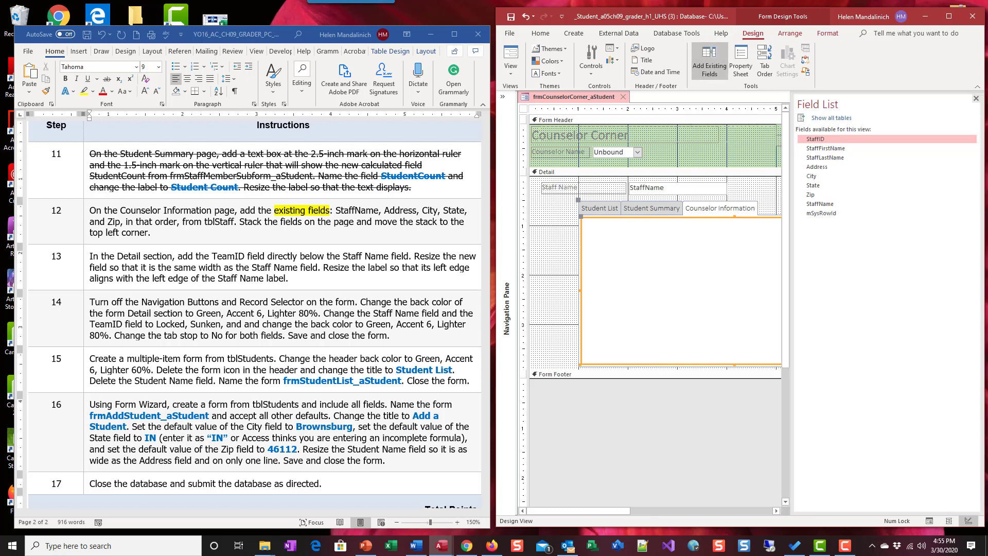
pyautogui.moveTo(535, 247)
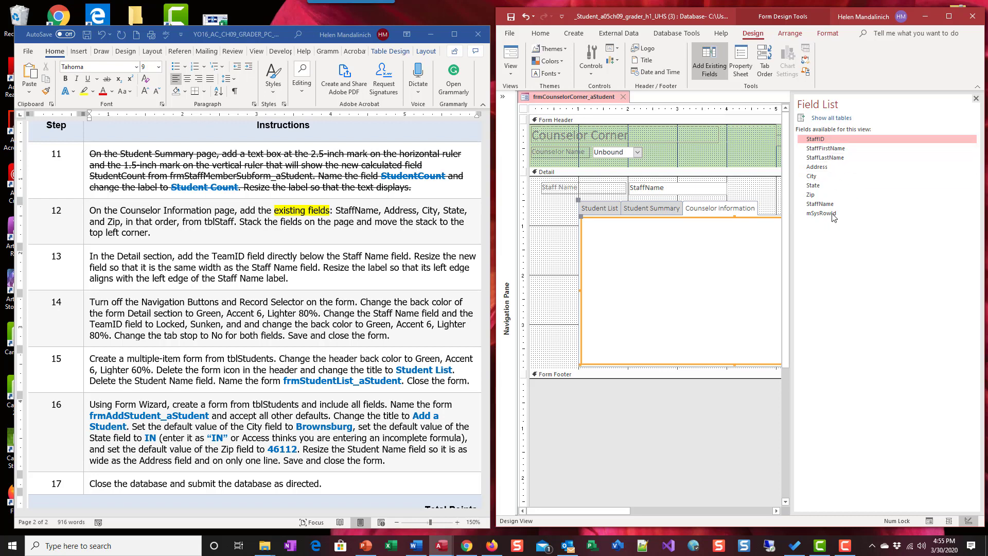
pyautogui.moveTo(820, 204); pyautogui.dragTo(624, 255)
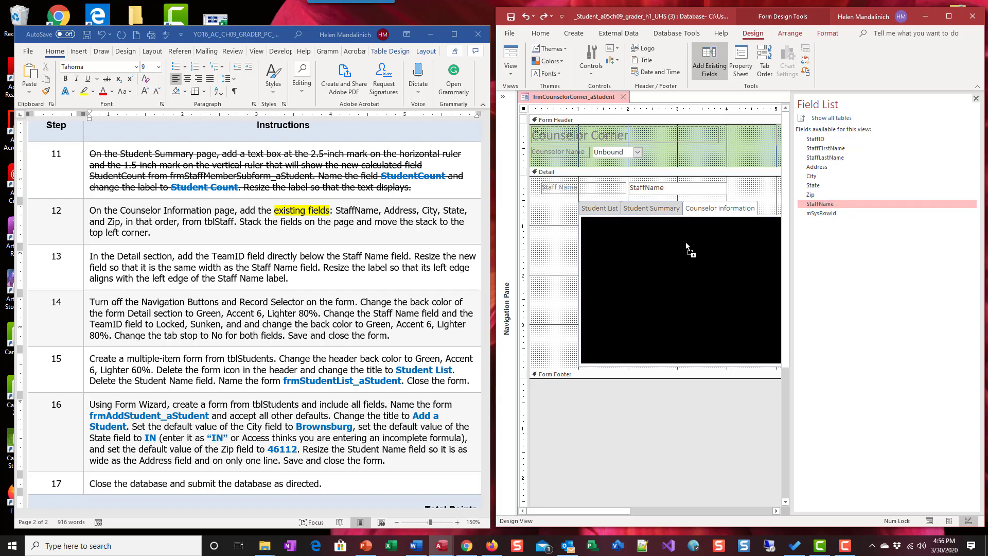
pyautogui.moveTo(820, 203); pyautogui.dragTo(703, 246)
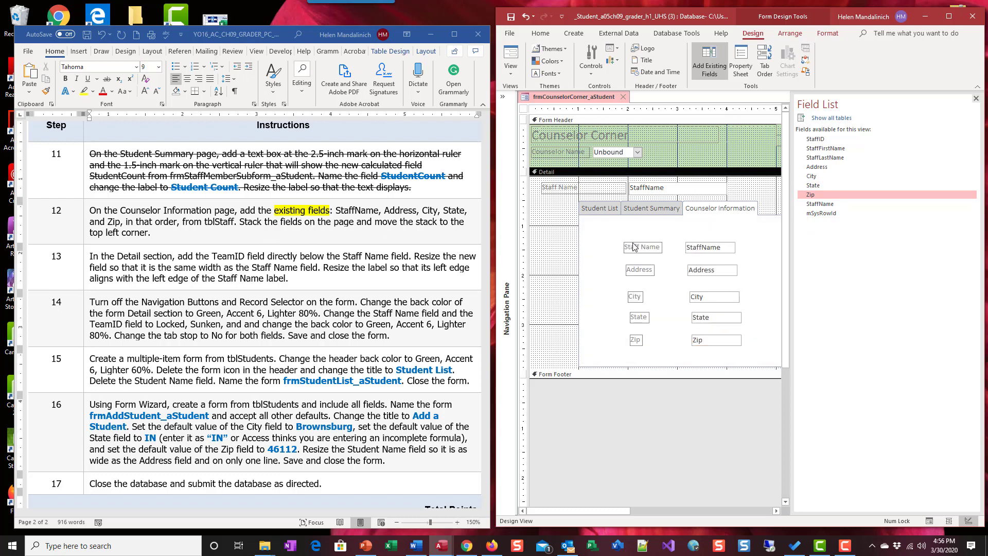
# Select the five Counselor Information labels and text boxes and go to the Arrange options
pyautogui.click(642, 247)
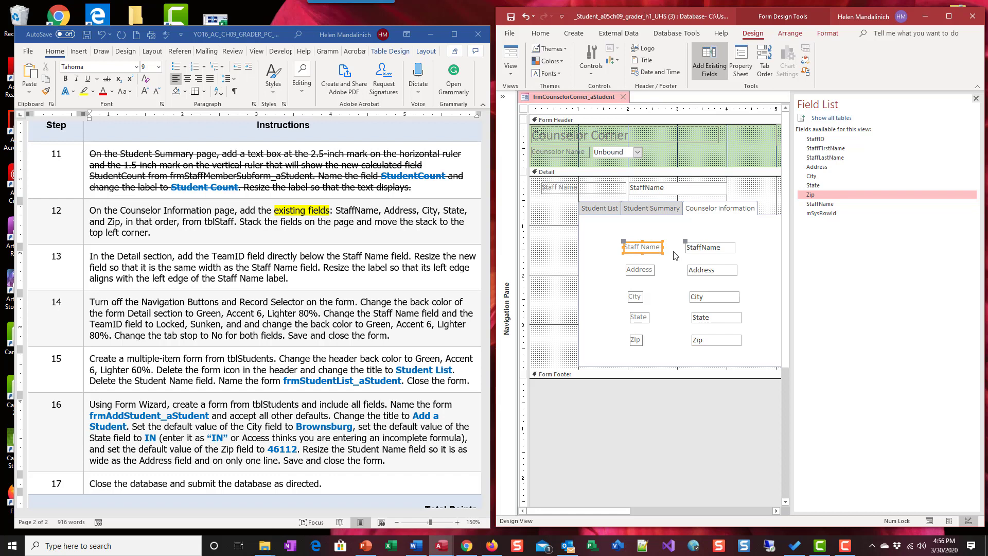
pyautogui.click(711, 247)
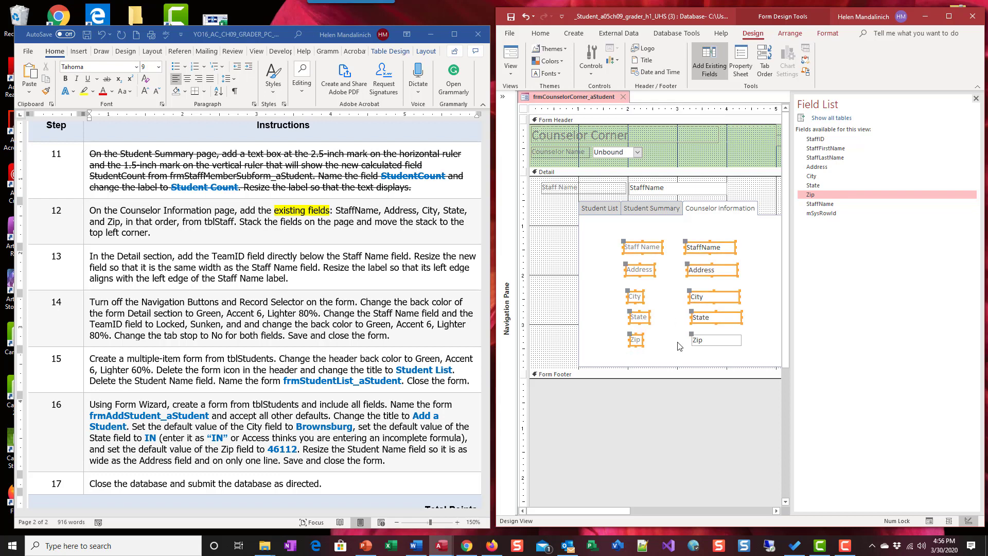
pyautogui.click(714, 340)
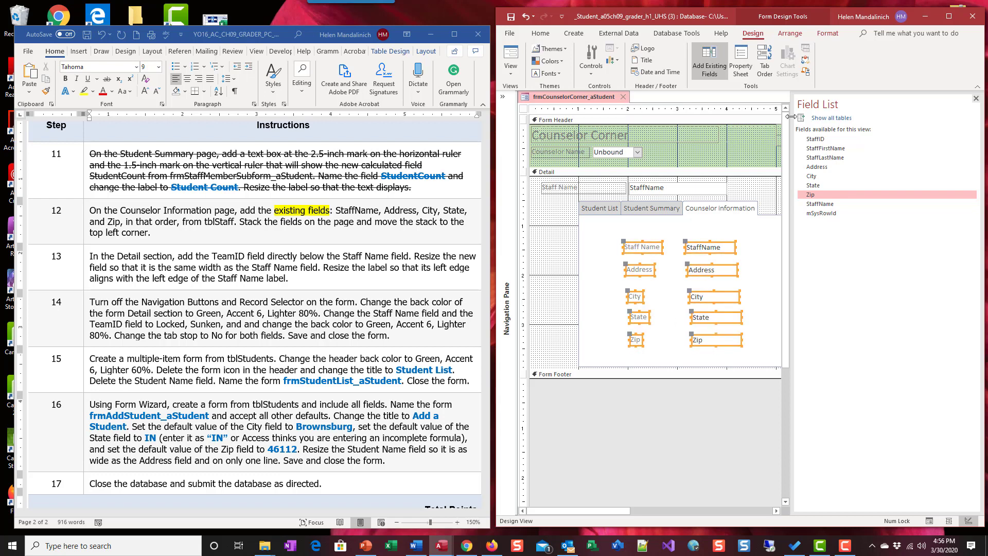
pyautogui.moveTo(789, 33)
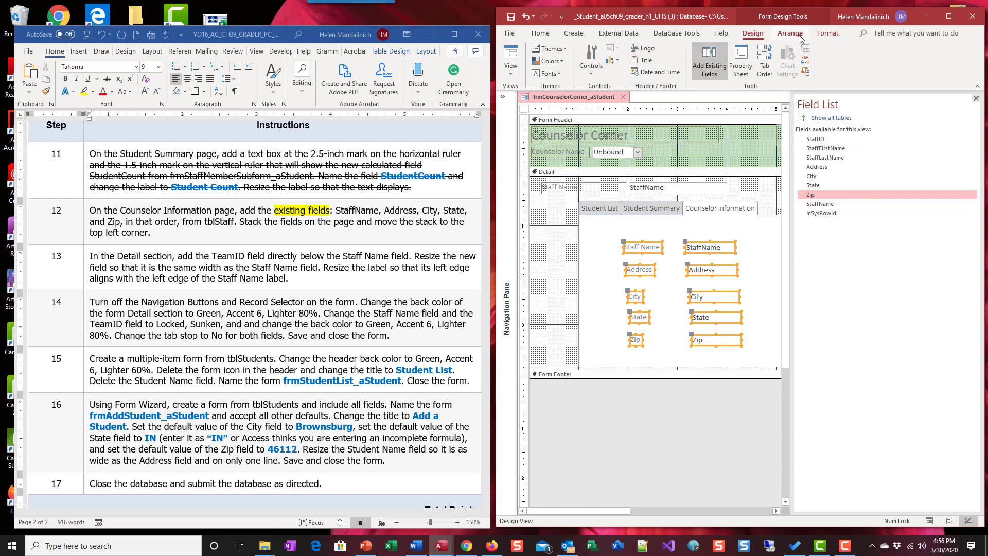
pyautogui.click(790, 33)
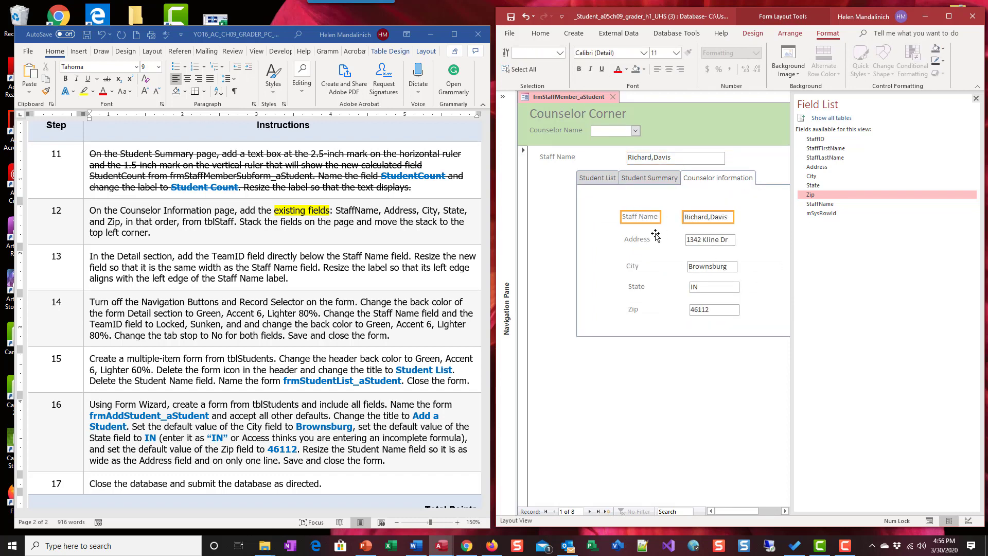
# Apply a Stacked layout to the Staff Name, Address, City, State and Zip pairs
pyautogui.click(638, 239)
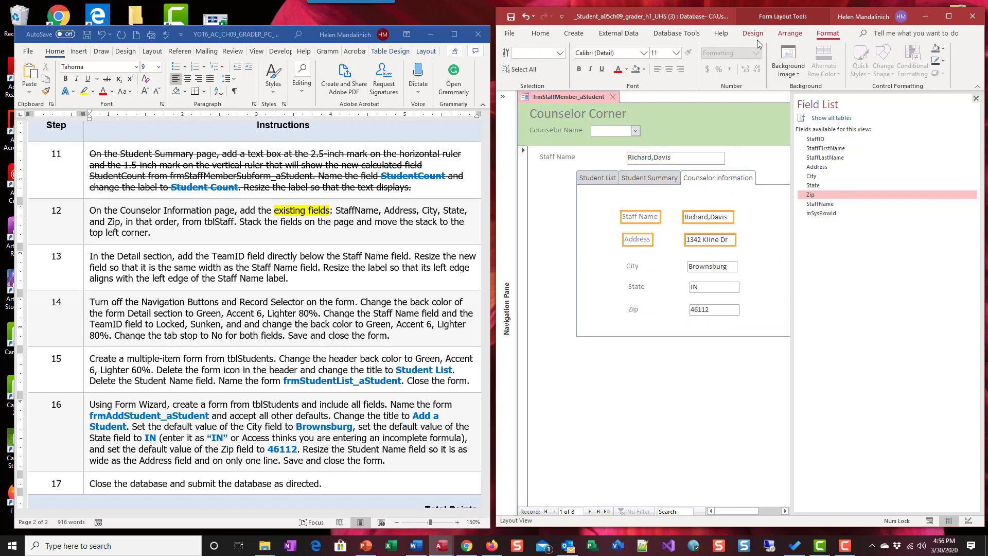
pyautogui.click(753, 33)
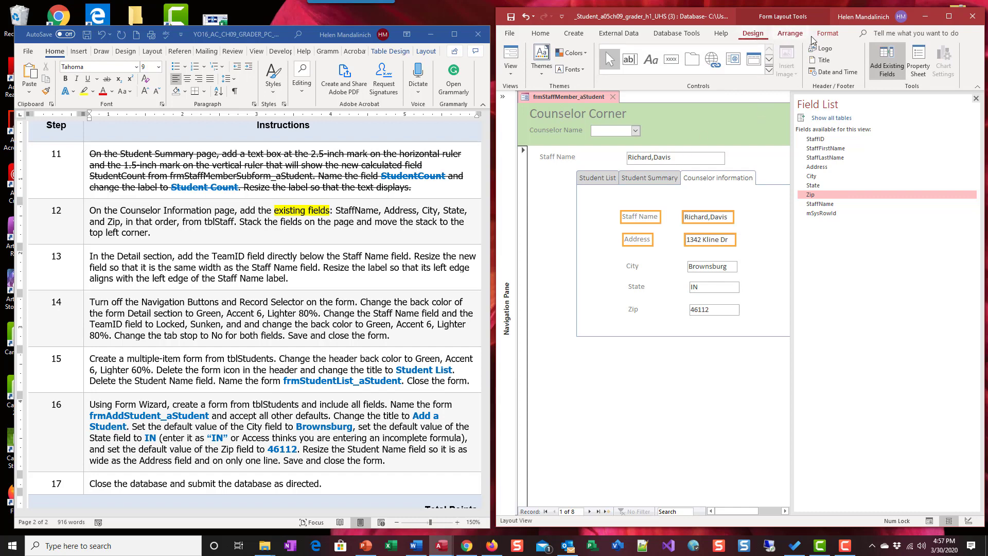
pyautogui.click(791, 33)
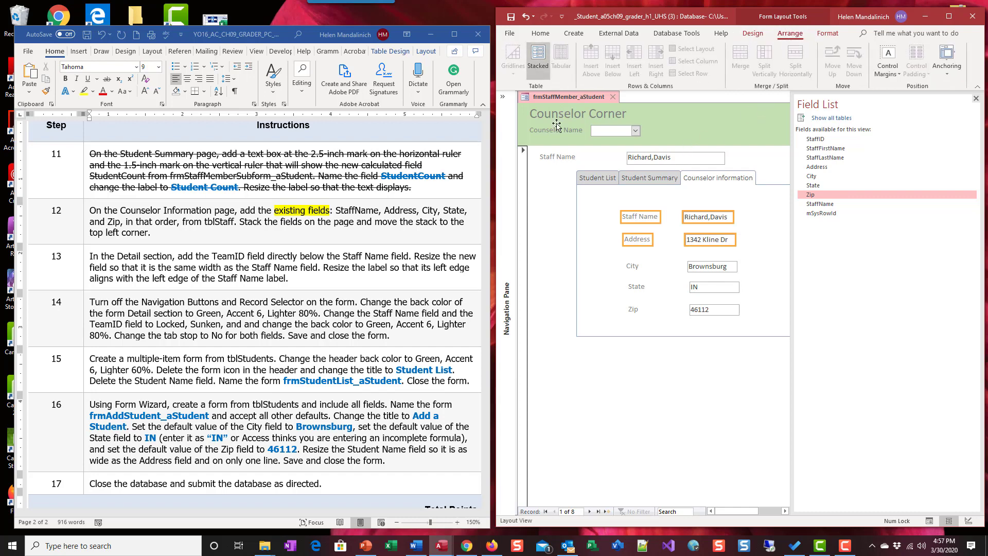
pyautogui.moveTo(635, 231)
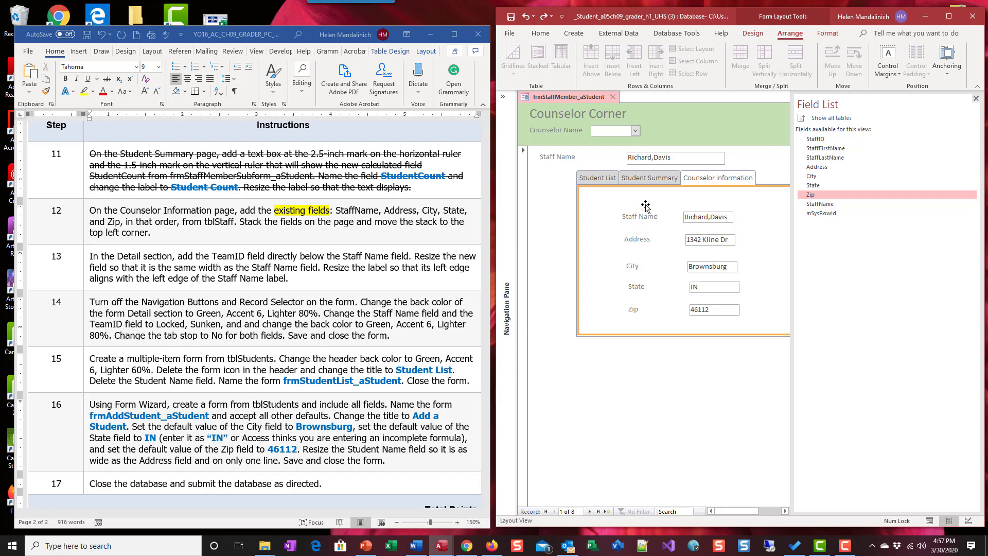
pyautogui.click(640, 216)
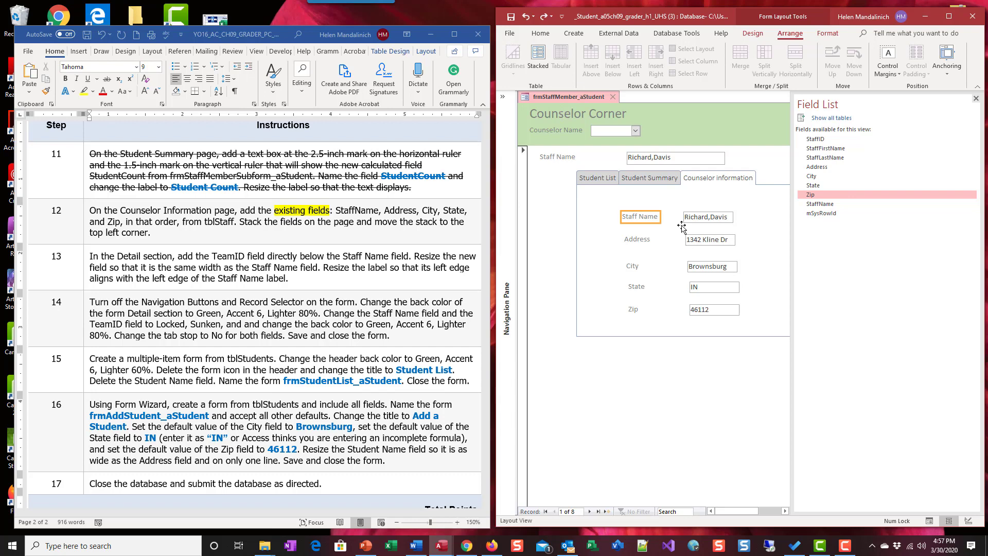
pyautogui.moveTo(714, 216)
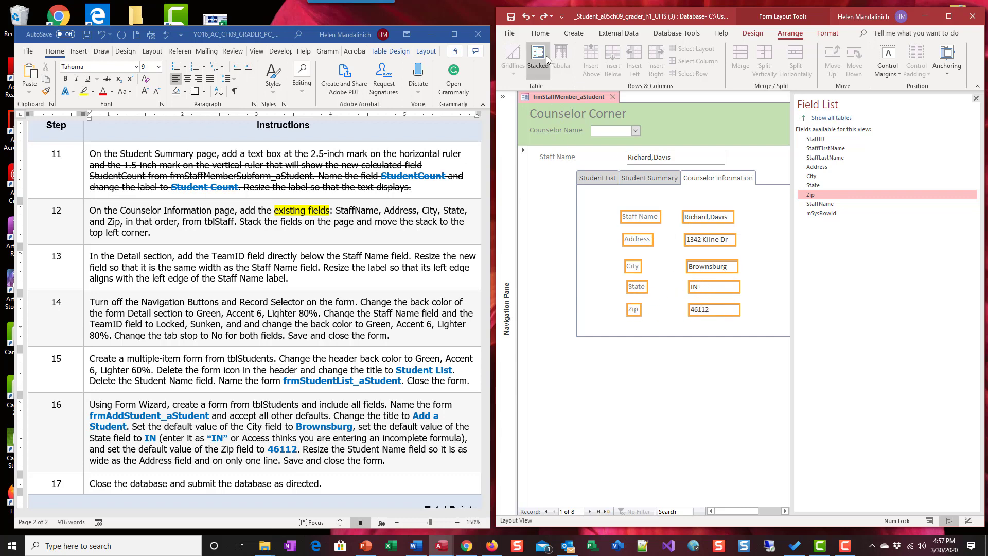
pyautogui.click(538, 56)
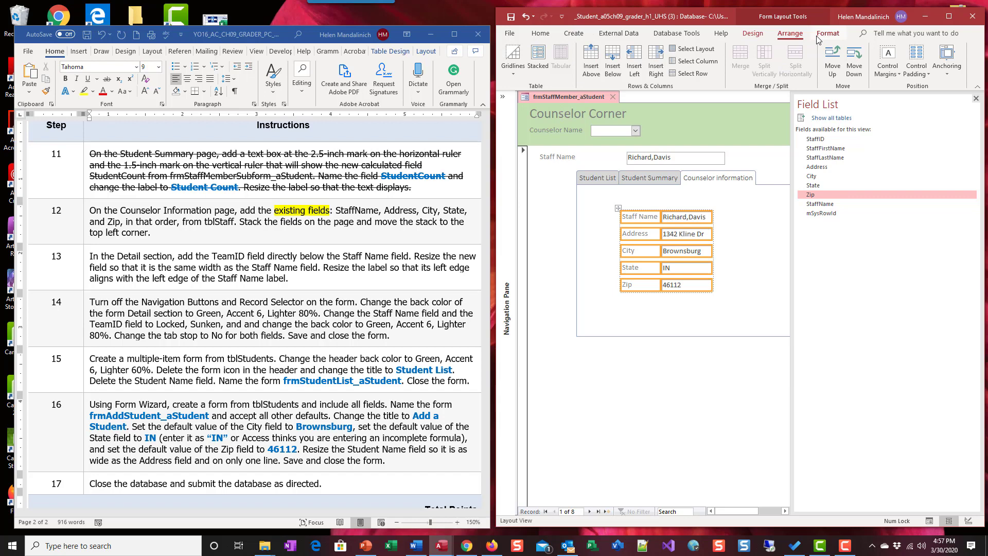
pyautogui.moveTo(949, 62)
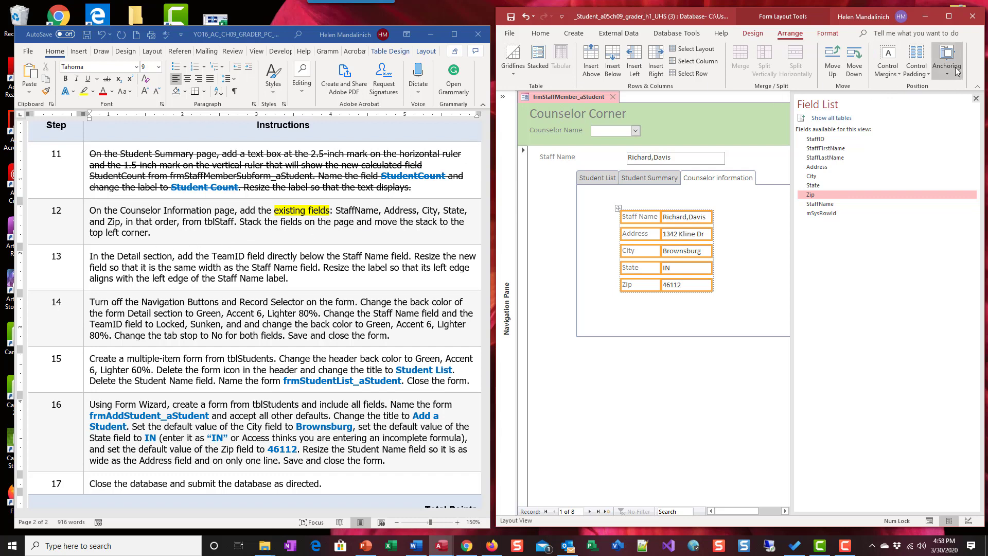
pyautogui.click(948, 62)
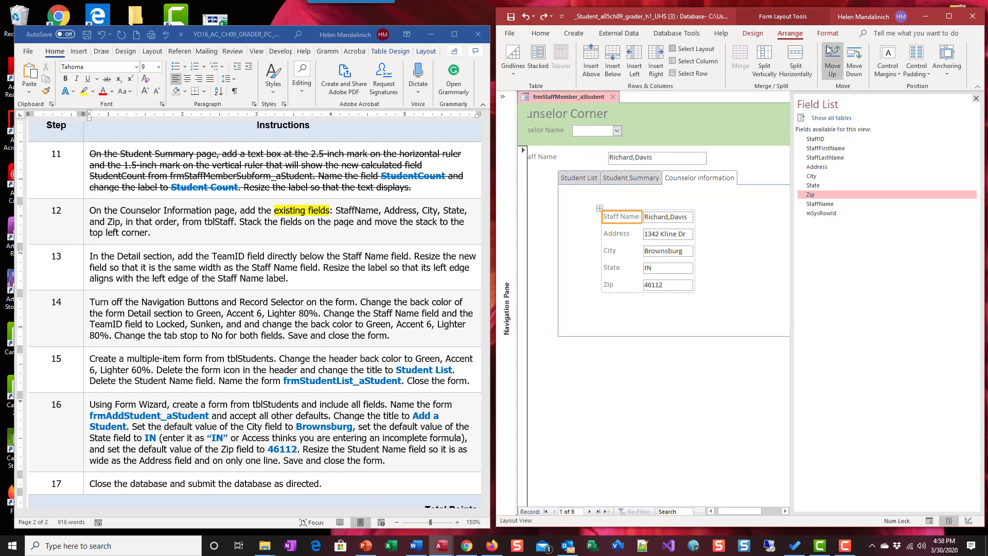
pyautogui.click(511, 57)
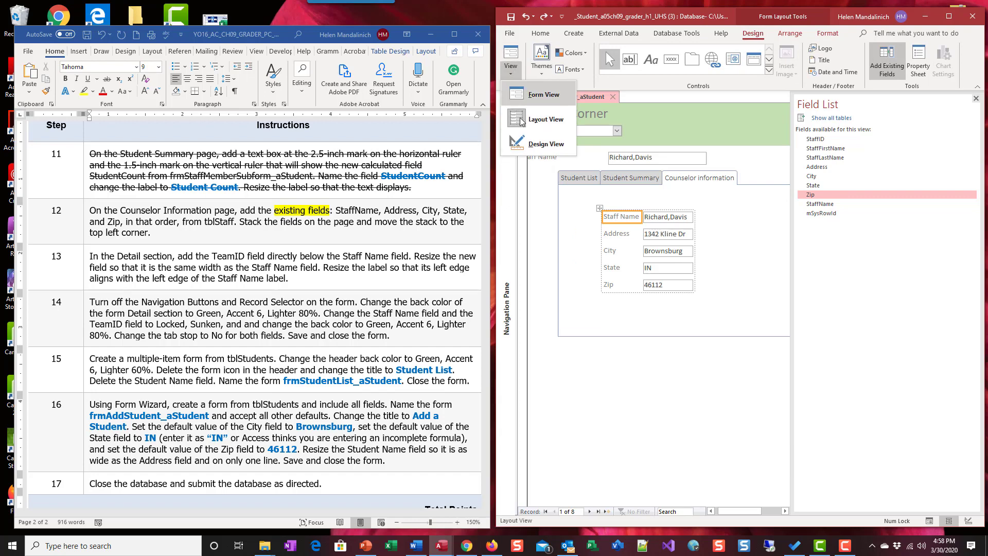
# Return to Design View and close the Field List pane
pyautogui.click(546, 144)
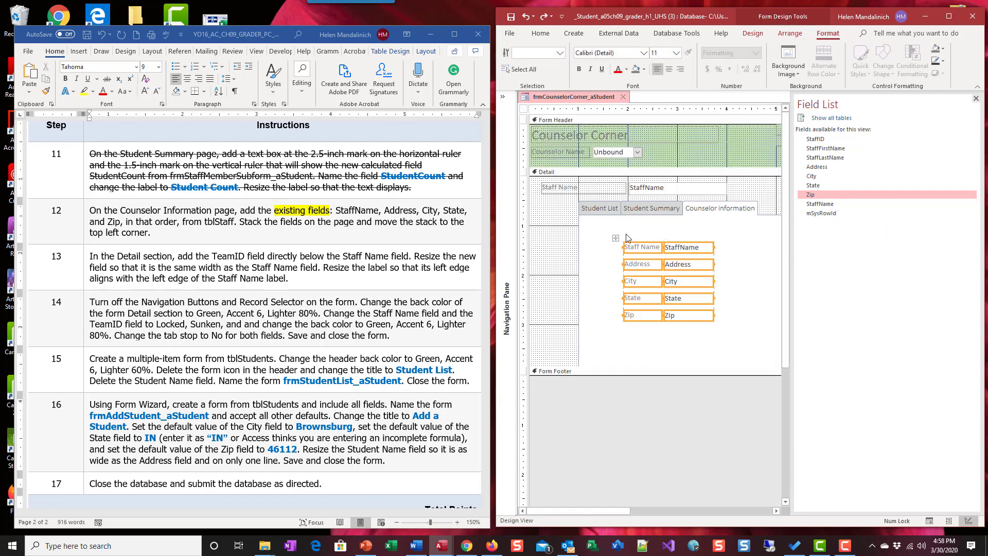
pyautogui.moveTo(612, 248)
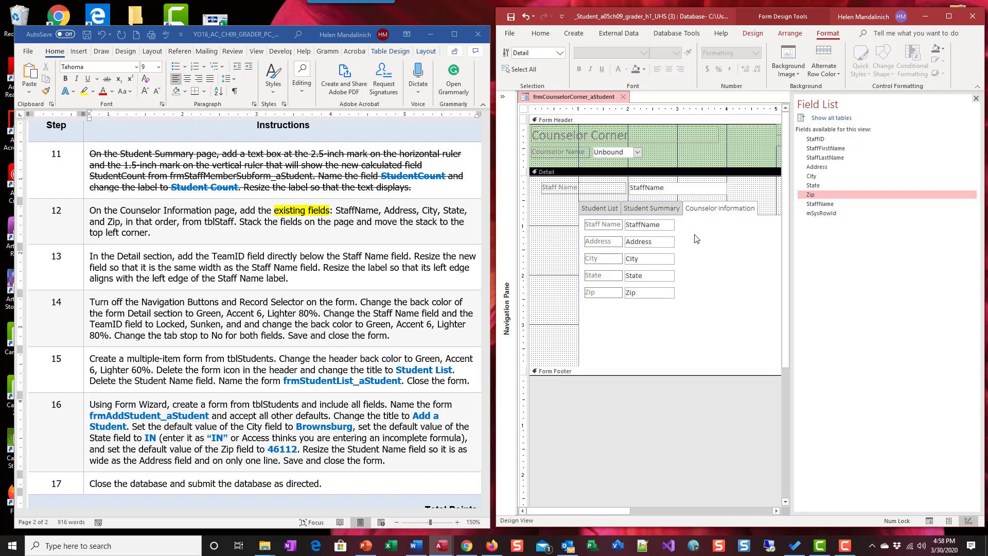
pyautogui.moveTo(455, 260)
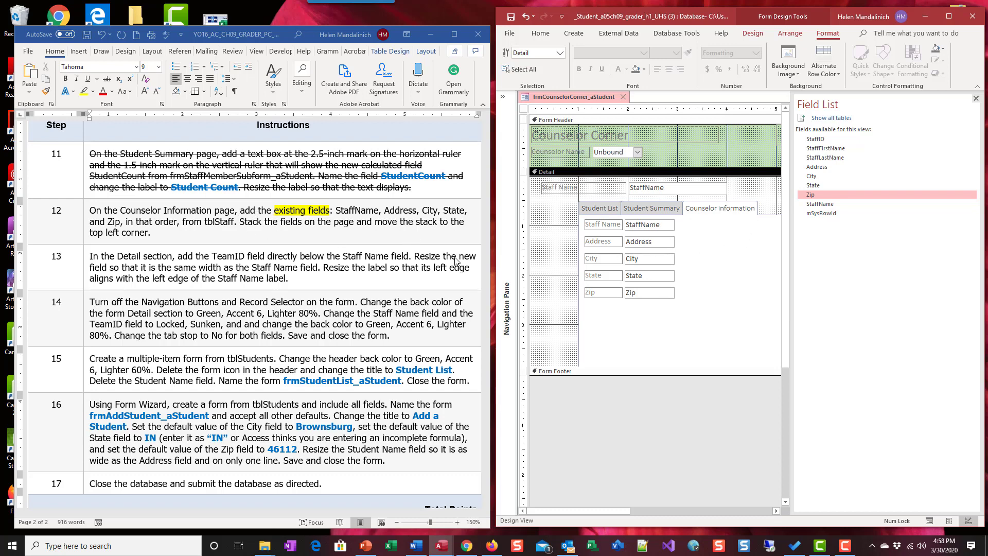
pyautogui.moveTo(174, 248)
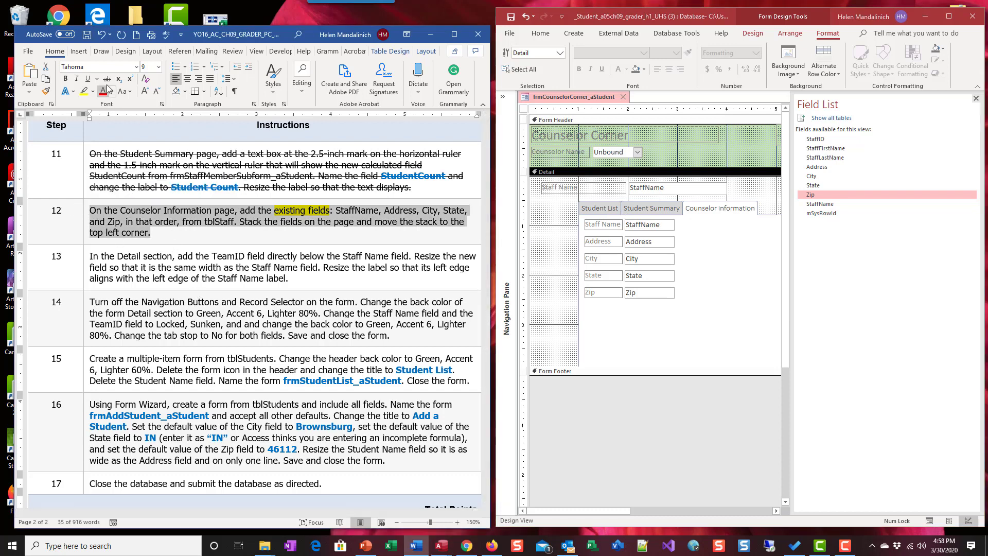
pyautogui.scroll(-3)
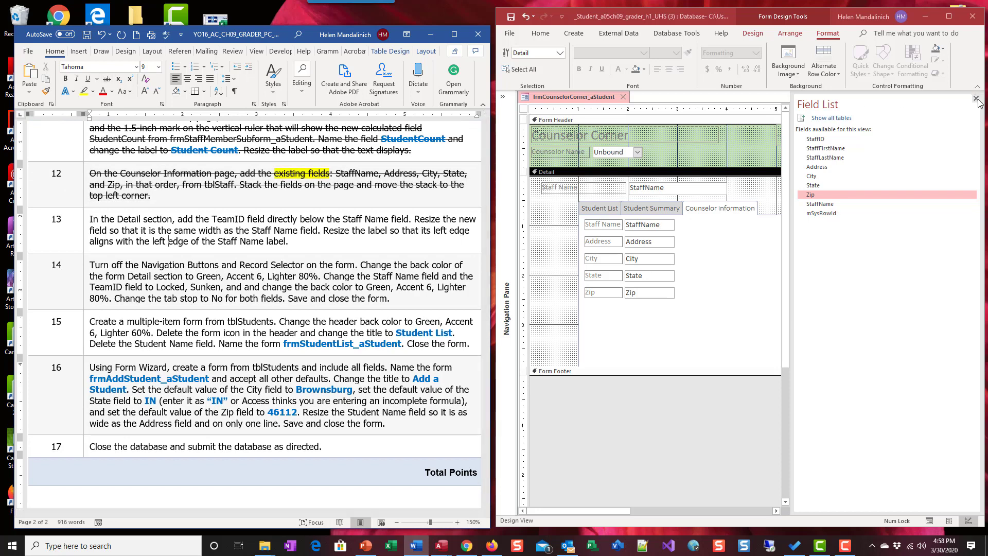
pyautogui.click(976, 99)
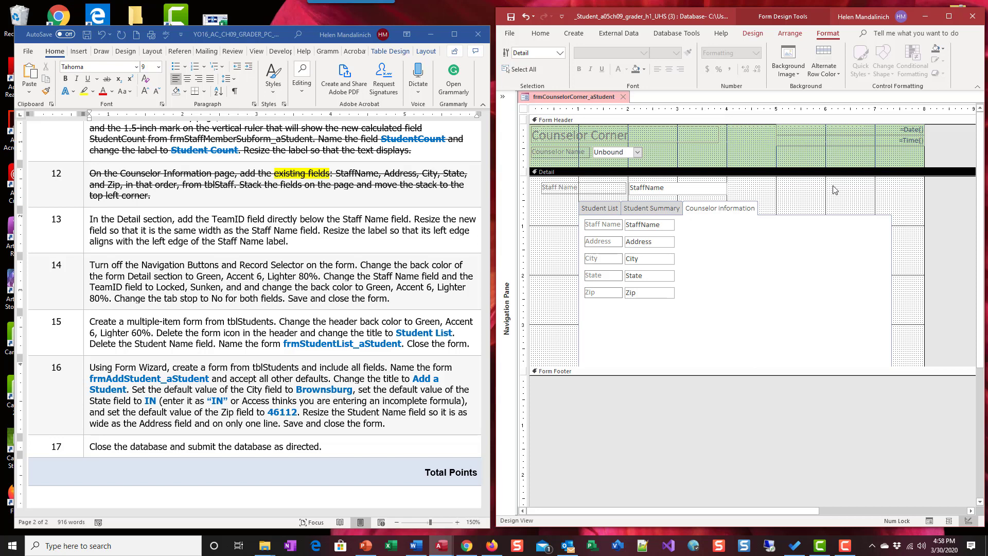
pyautogui.moveTo(614, 189)
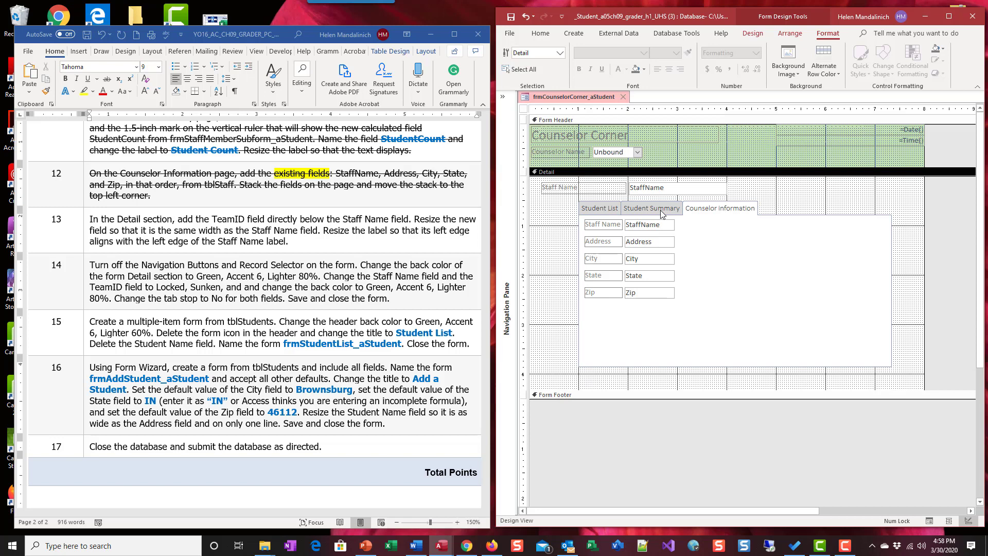
# Select the tab control so it can be enlarged around the stacked fields
pyautogui.click(793, 208)
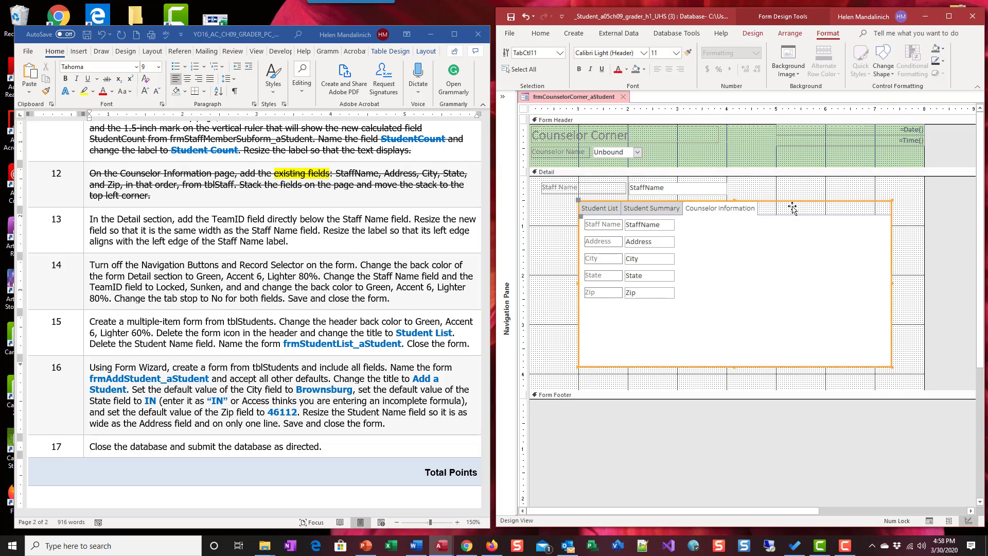
pyautogui.moveTo(684, 366)
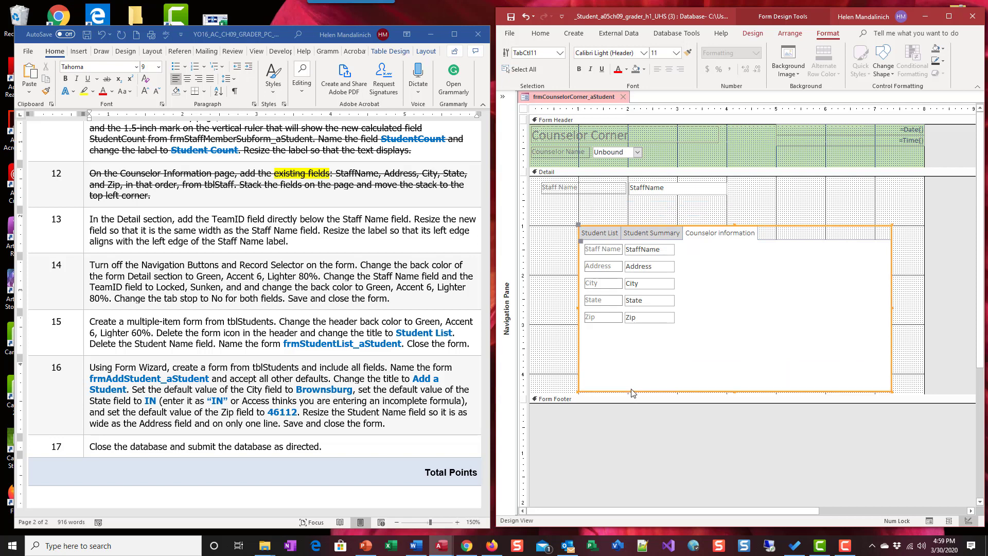
pyautogui.moveTo(651, 210)
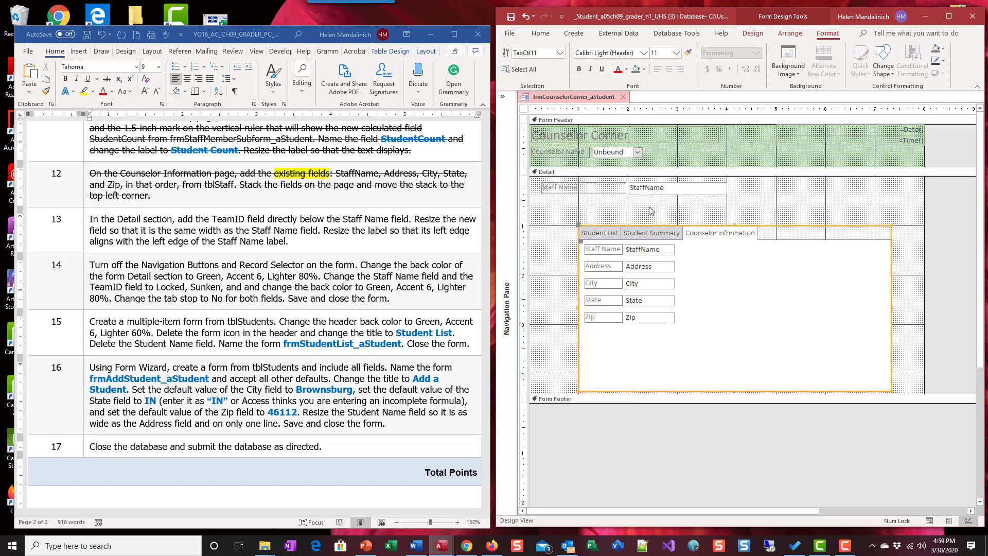
pyautogui.moveTo(222, 225)
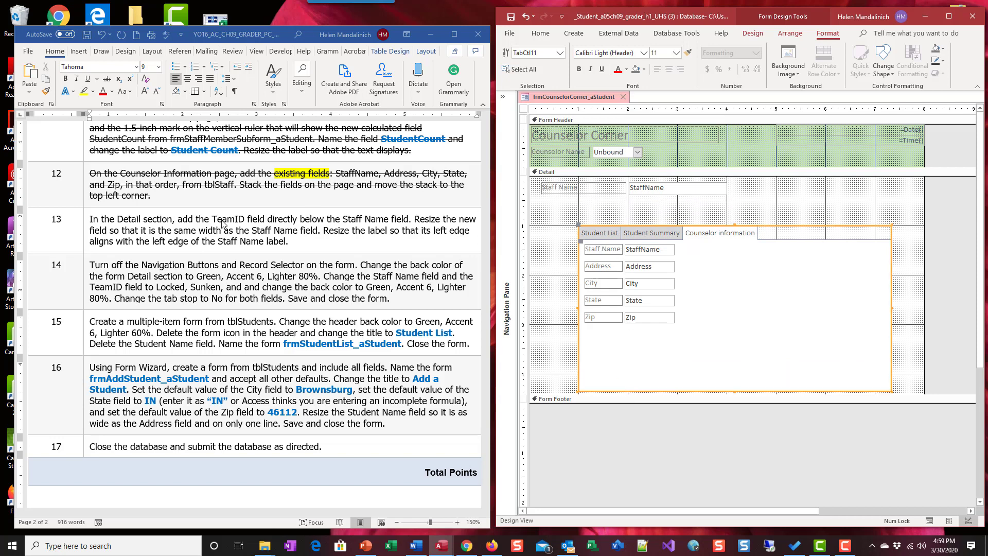
pyautogui.moveTo(299, 198)
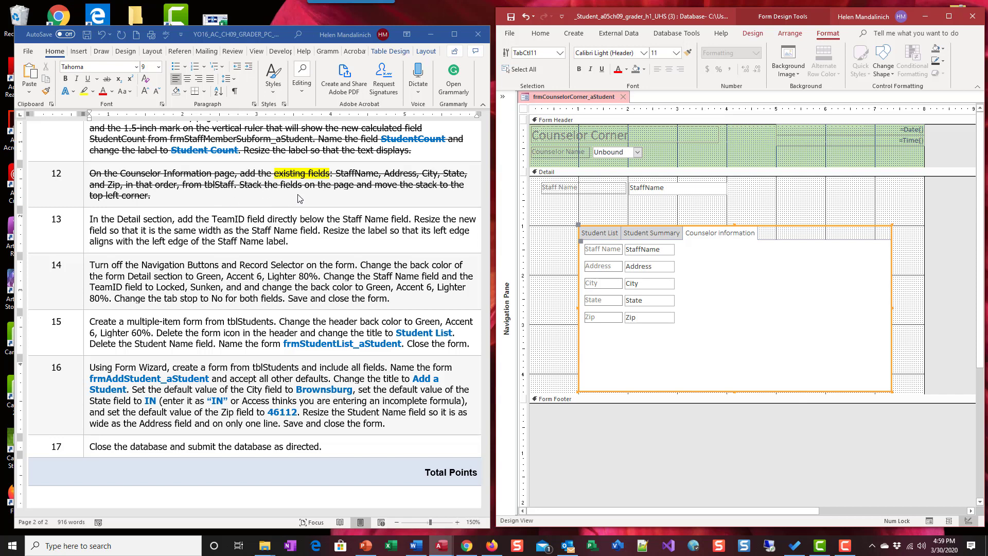
pyautogui.moveTo(361, 222)
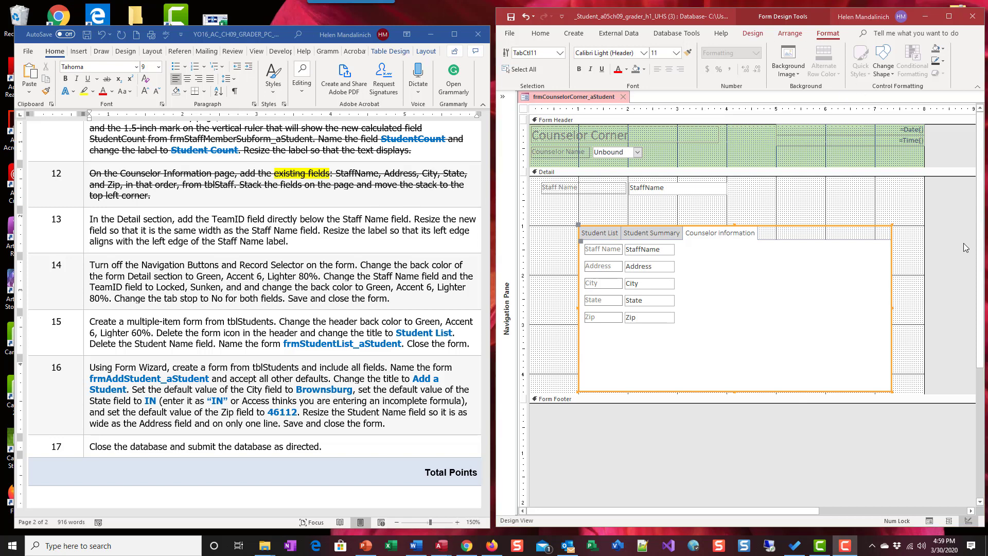
pyautogui.moveTo(267, 247)
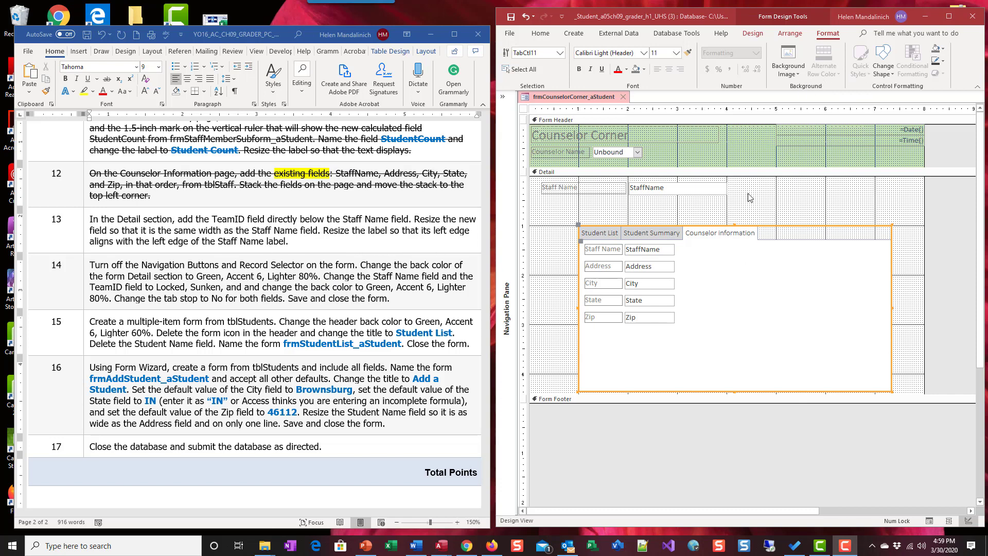
# Show all tables in Add Existing Fields and expand tblTeams to reach TeamID
pyautogui.click(751, 33)
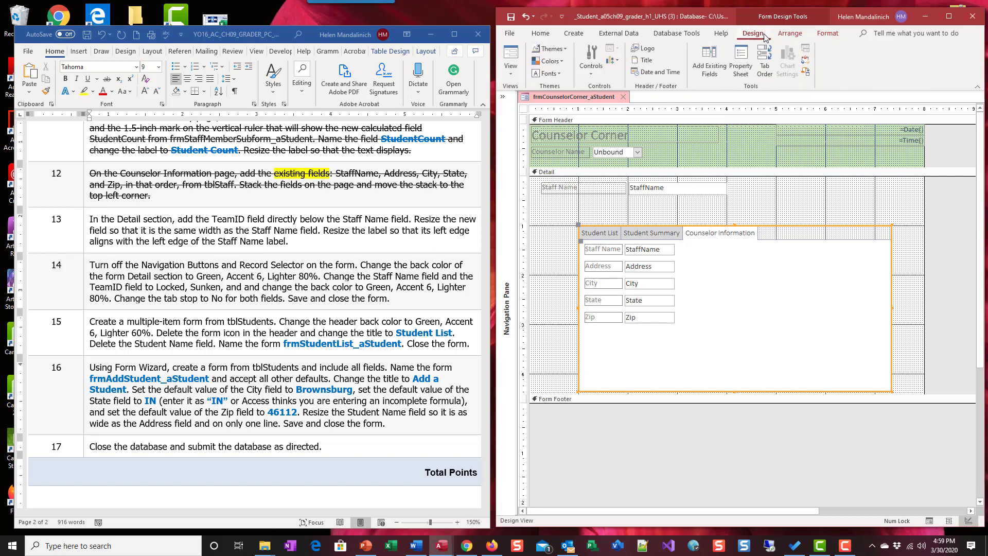
pyautogui.click(709, 59)
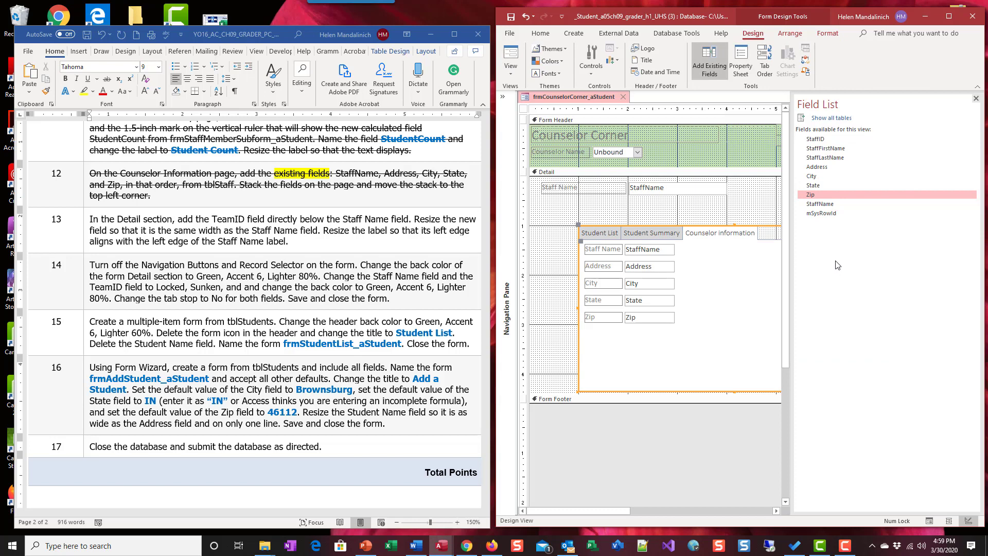
pyautogui.moveTo(841, 257)
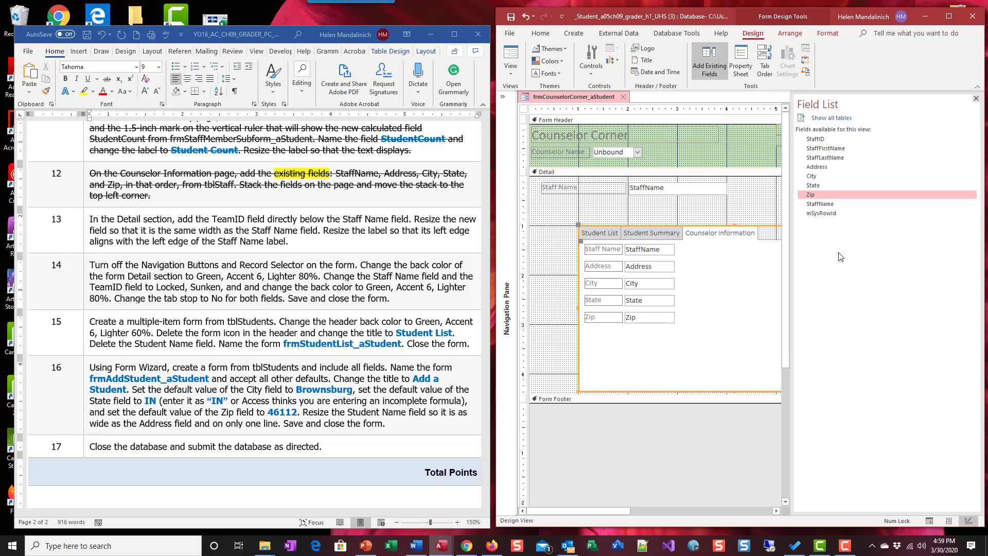
pyautogui.moveTo(888, 244)
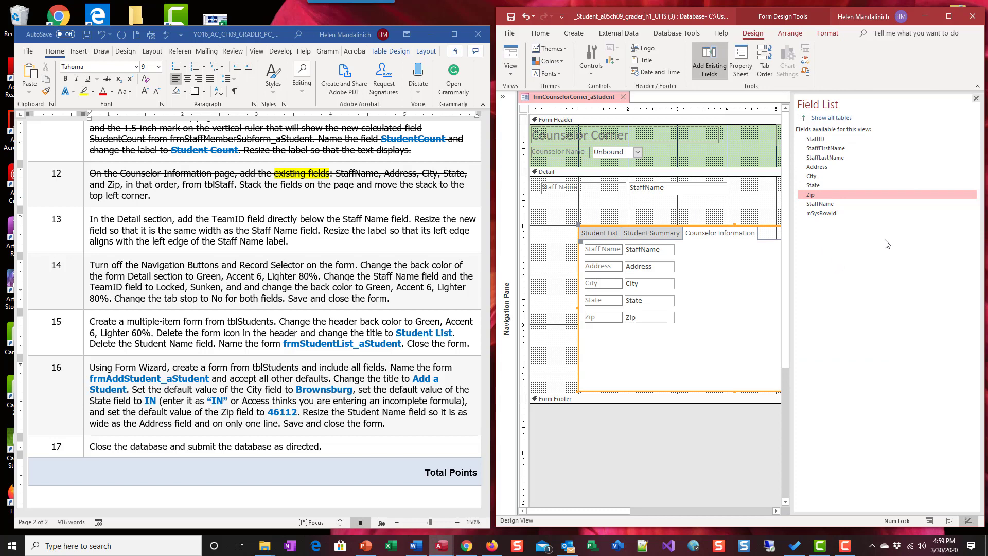
pyautogui.moveTo(839, 121)
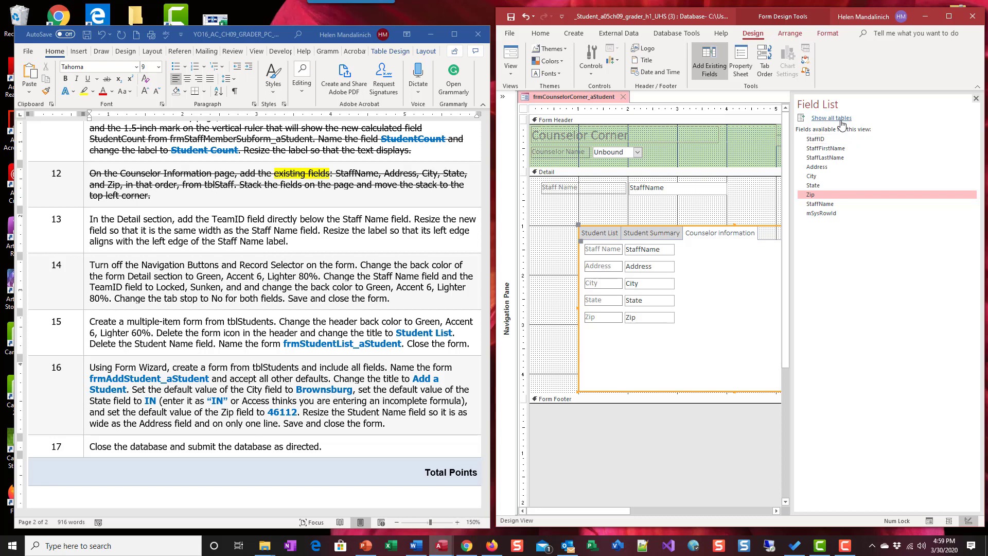
pyautogui.click(832, 118)
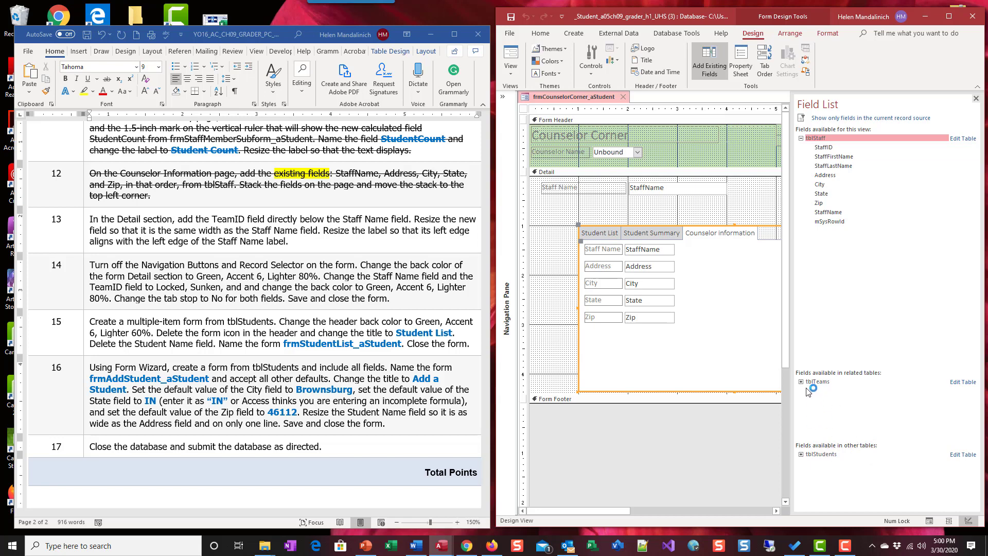
pyautogui.click(801, 381)
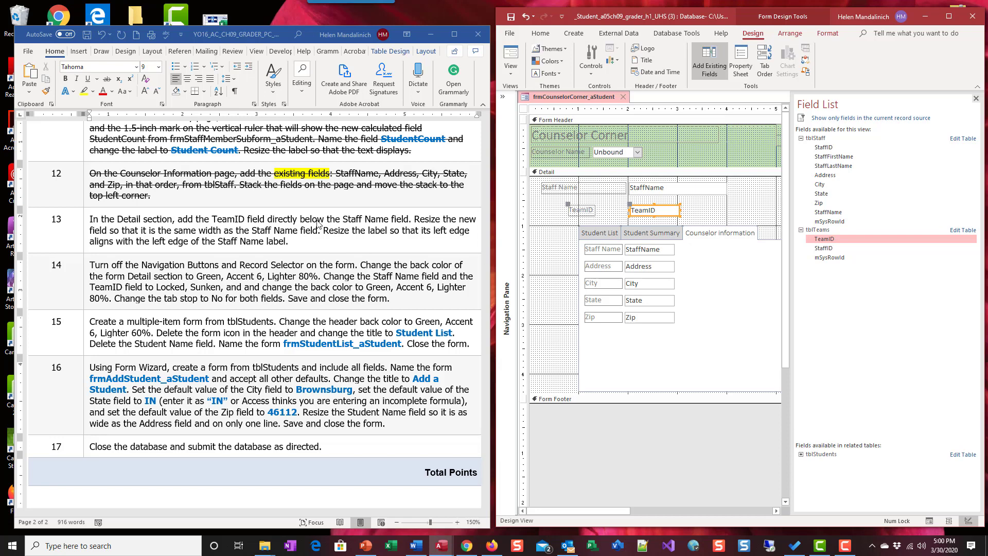
pyautogui.moveTo(638, 190)
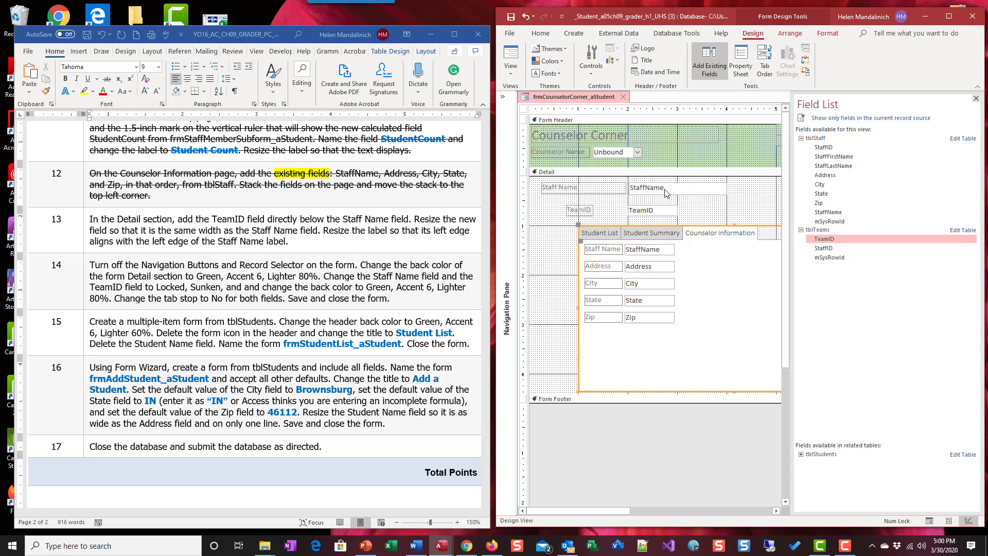
# Size the TeamID and Staff Name text boxes to the widest via Size/Space
pyautogui.click(665, 187)
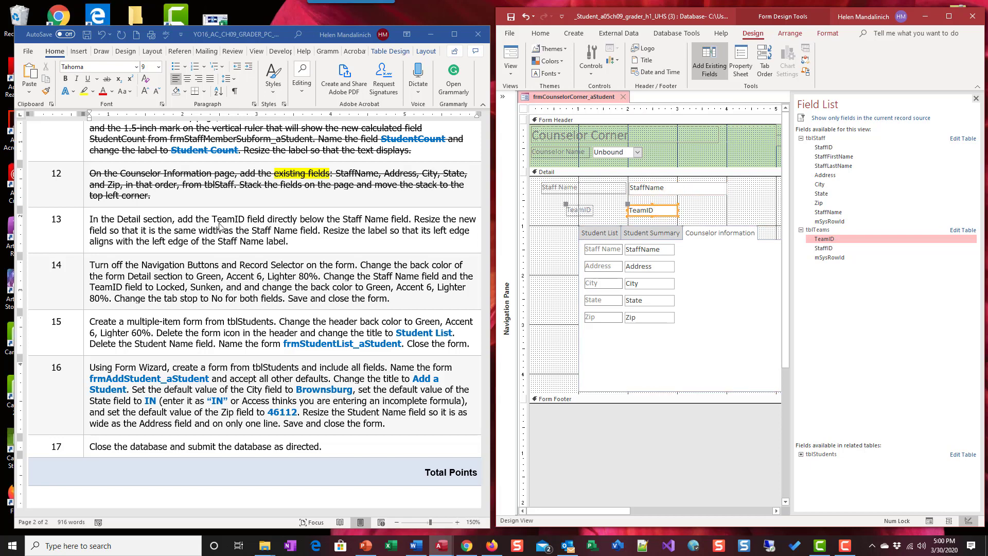
pyautogui.moveTo(165, 232)
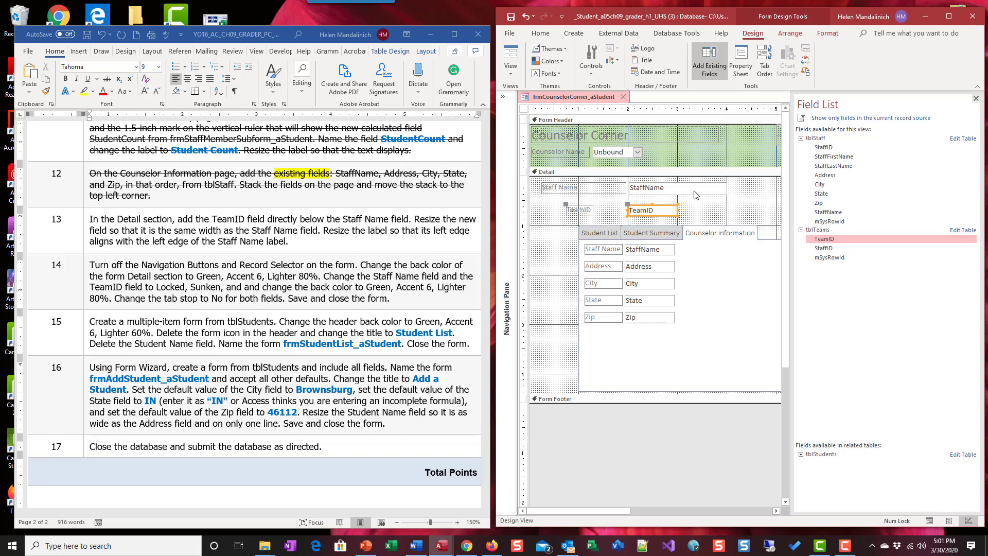
pyautogui.click(678, 187)
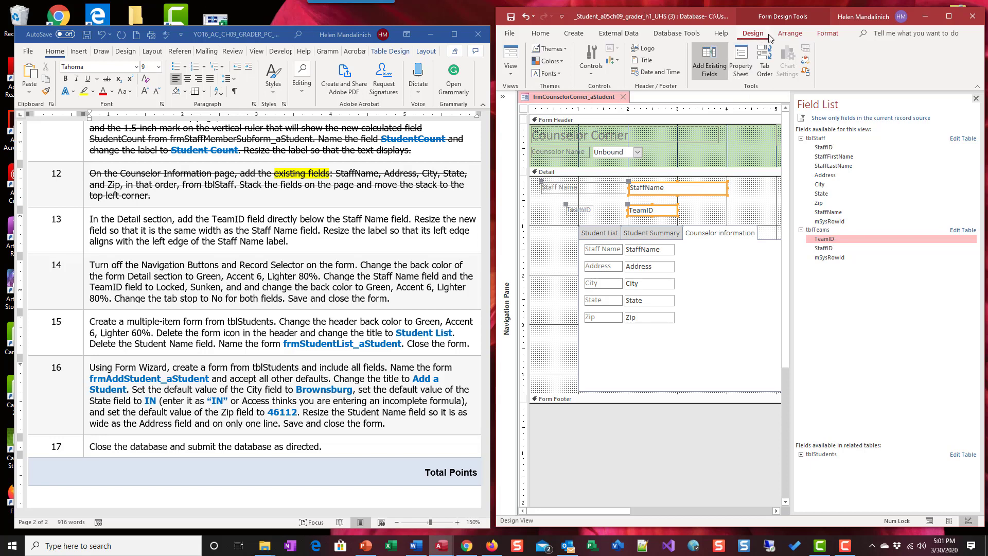
pyautogui.click(791, 33)
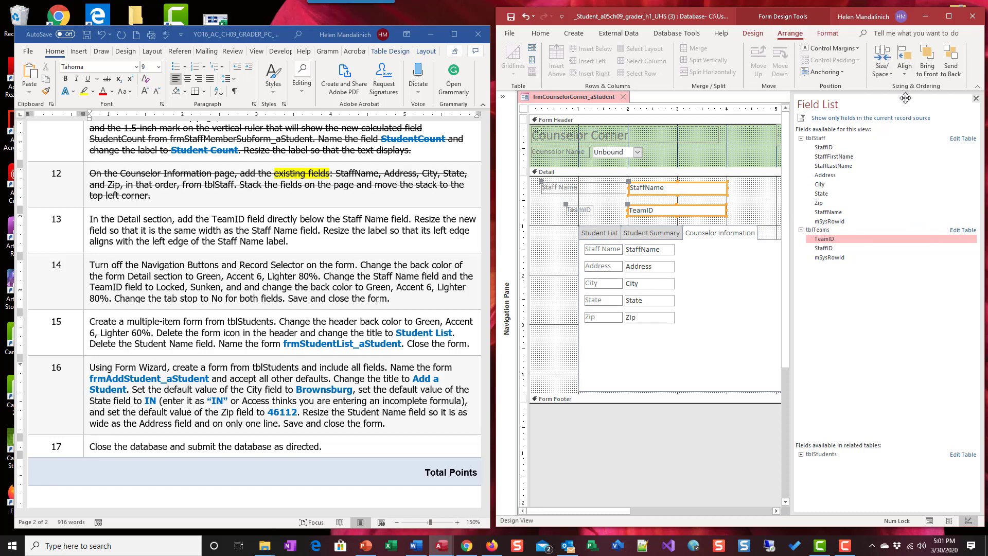
pyautogui.moveTo(588, 191)
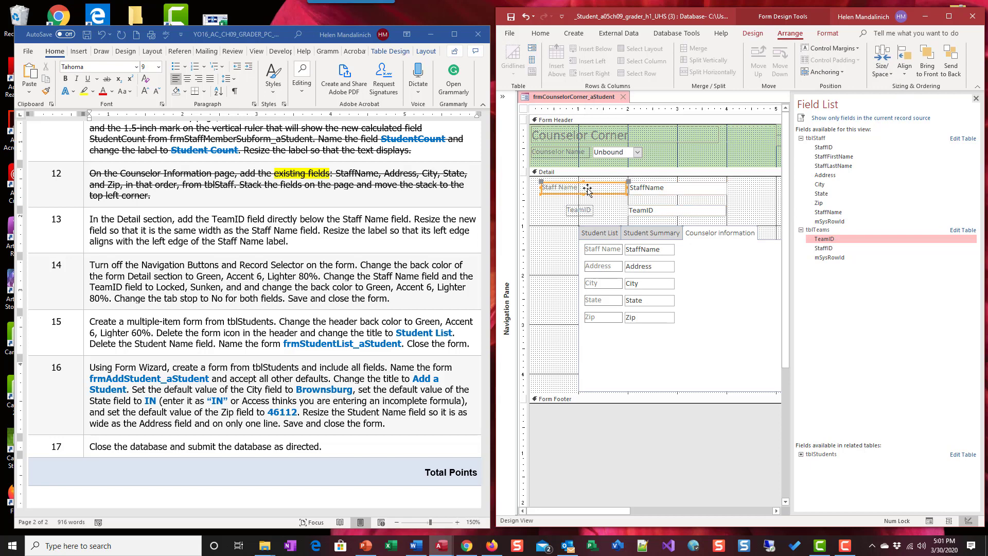
# Left-align the TeamID label with the Staff Name label using Arrange > Align > Left
pyautogui.click(578, 210)
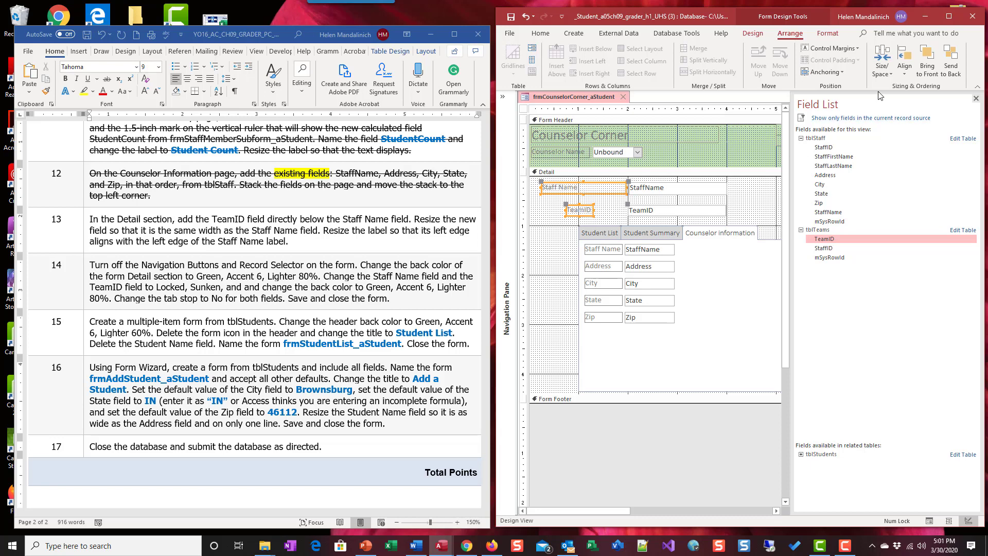
pyautogui.click(910, 59)
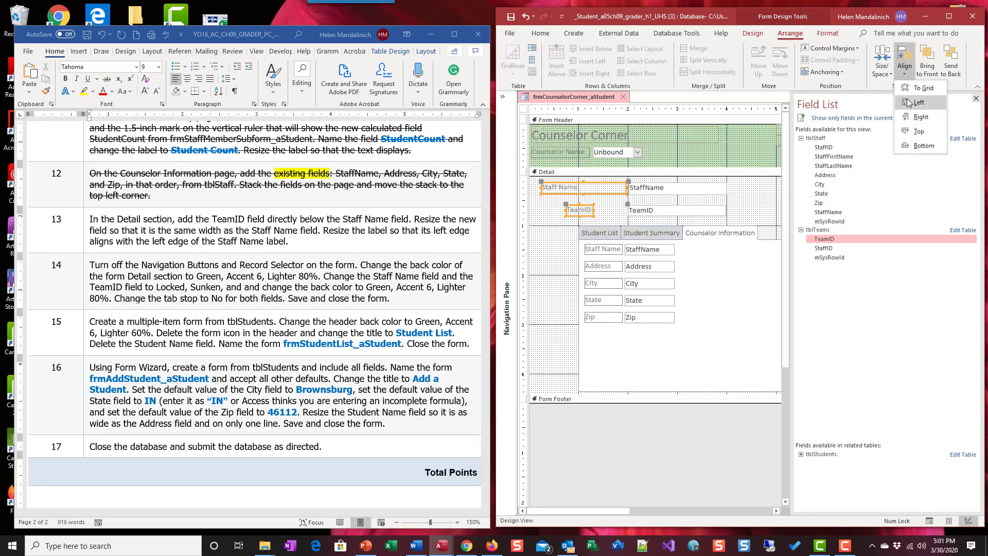
pyautogui.click(919, 101)
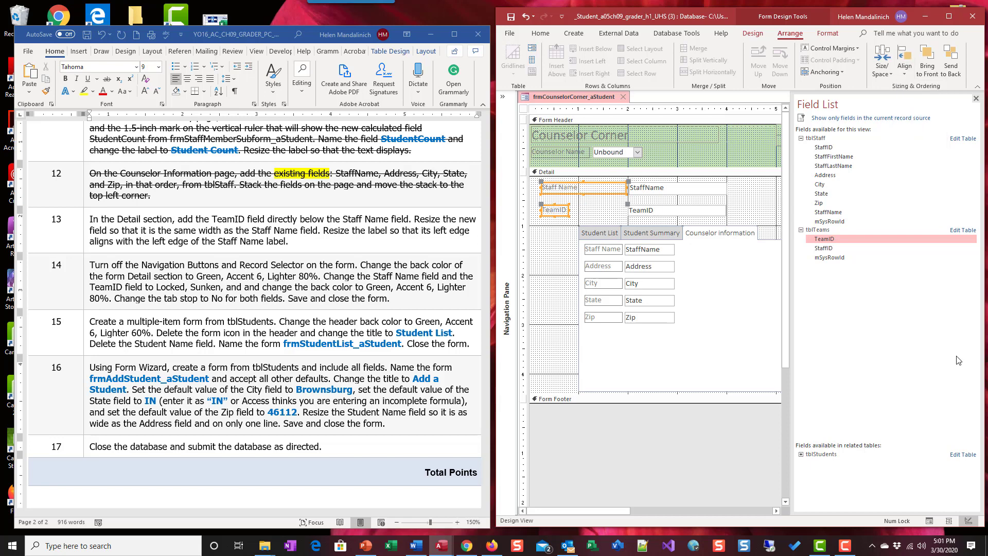
pyautogui.moveTo(599, 222)
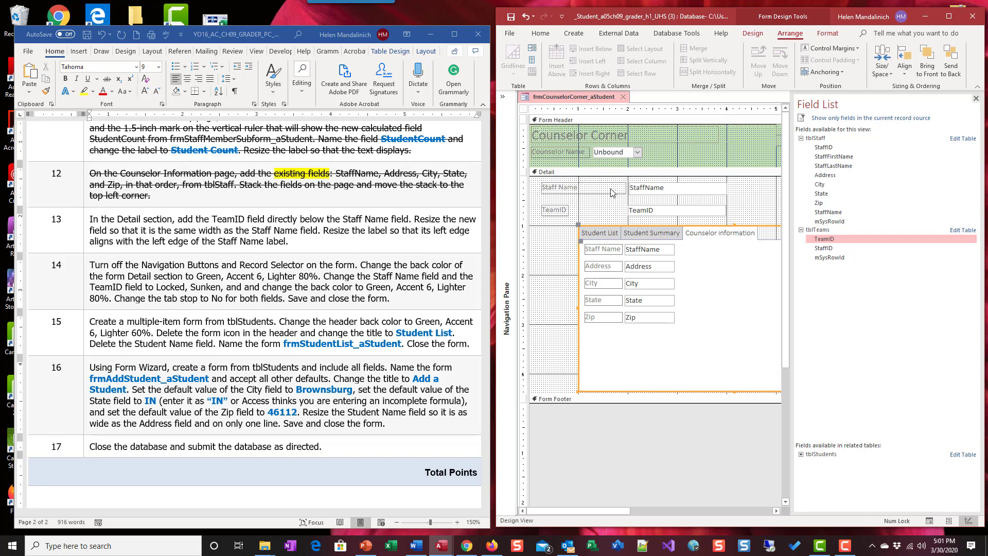
pyautogui.click(559, 187)
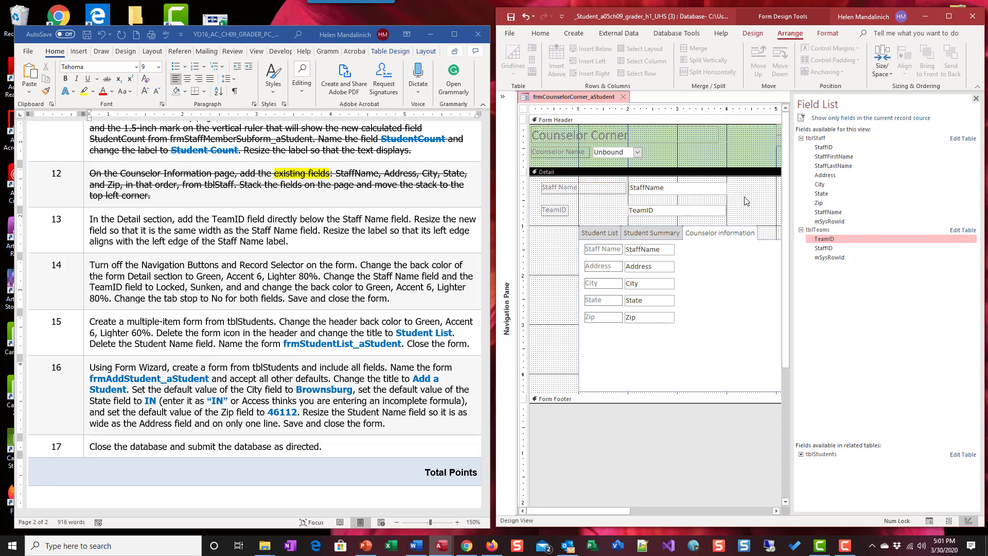
pyautogui.moveTo(544, 205)
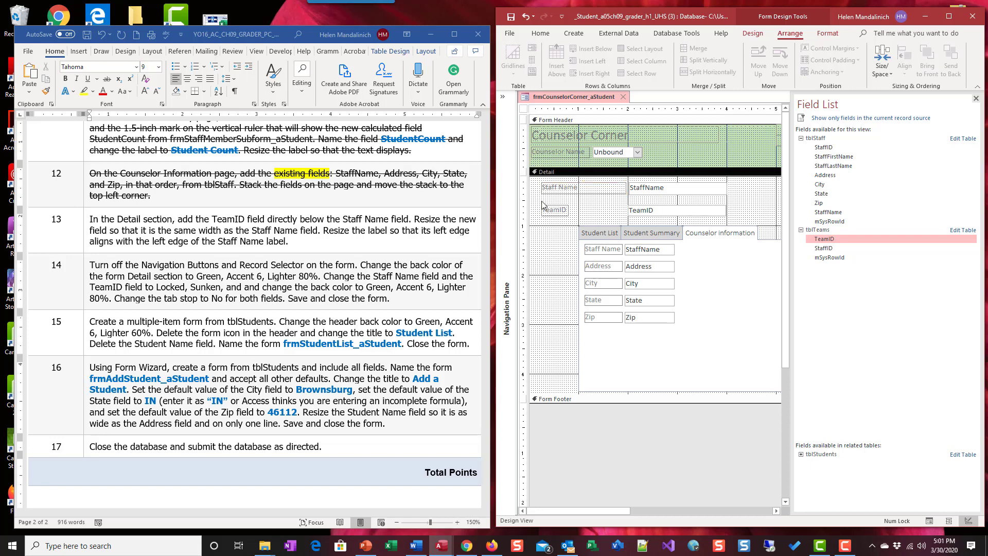
pyautogui.moveTo(545, 187)
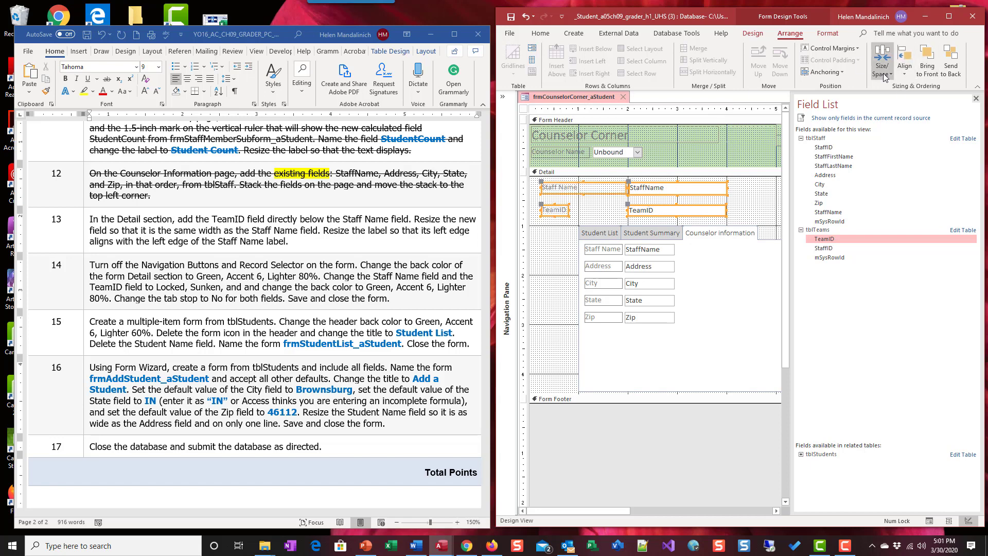
# Tighten the TeamID spacing under Staff Name, then select step 13 in Word for strikethrough
pyautogui.click(885, 60)
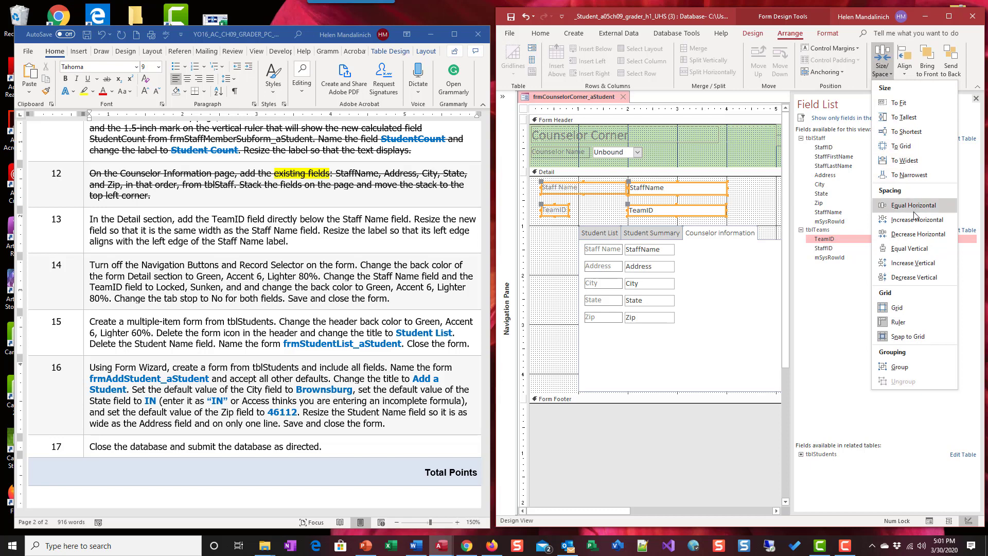
pyautogui.moveTo(926, 278)
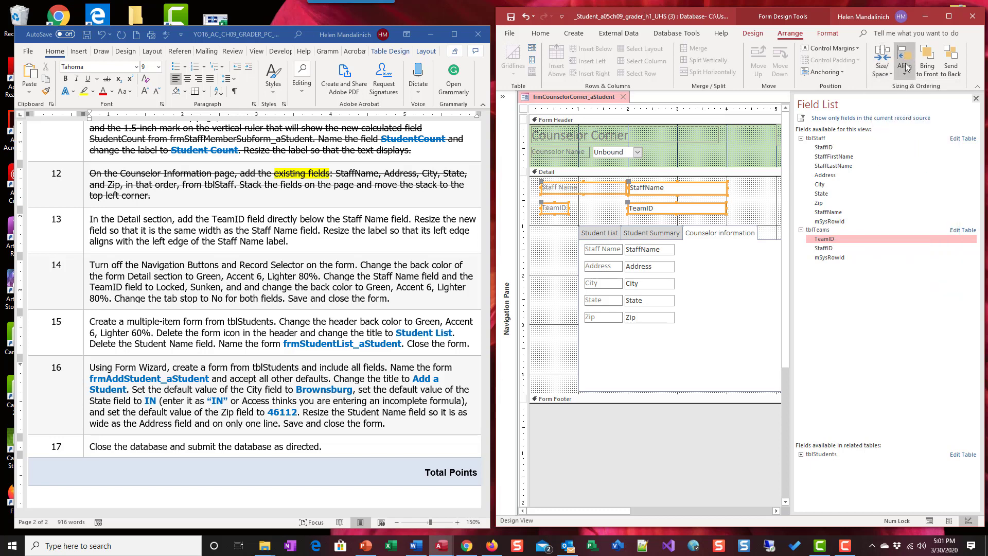
pyautogui.click(879, 60)
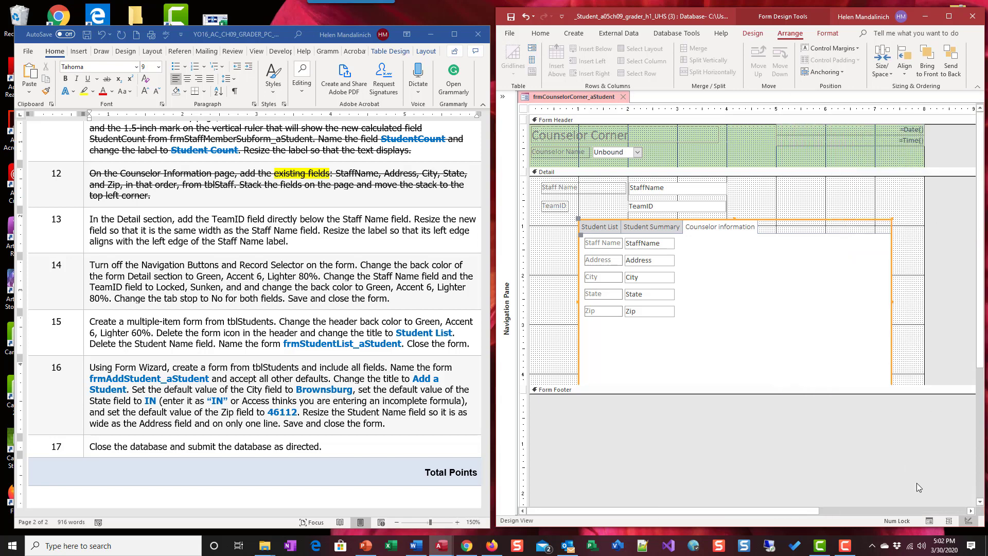
pyautogui.moveTo(571, 193)
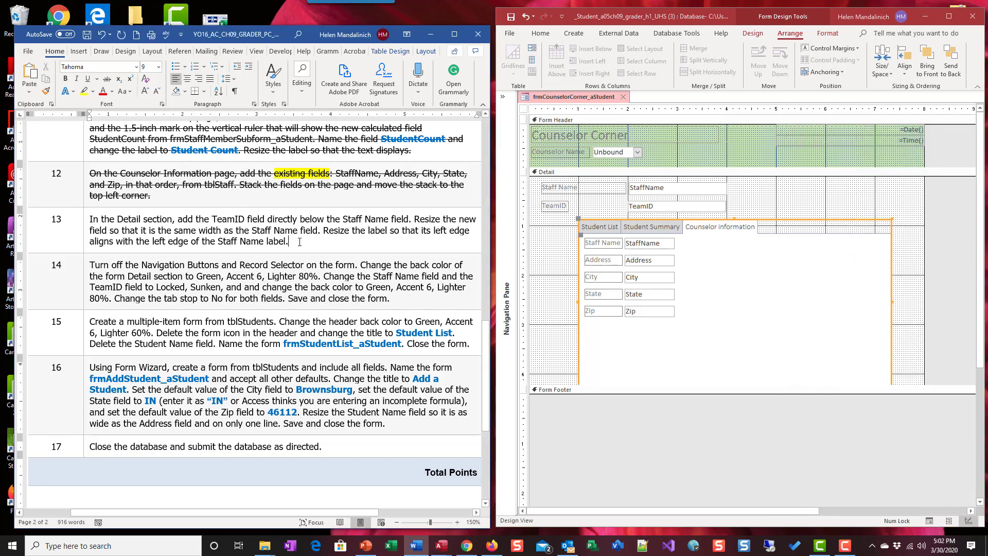
pyautogui.moveTo(89, 218); pyautogui.dragTo(288, 241)
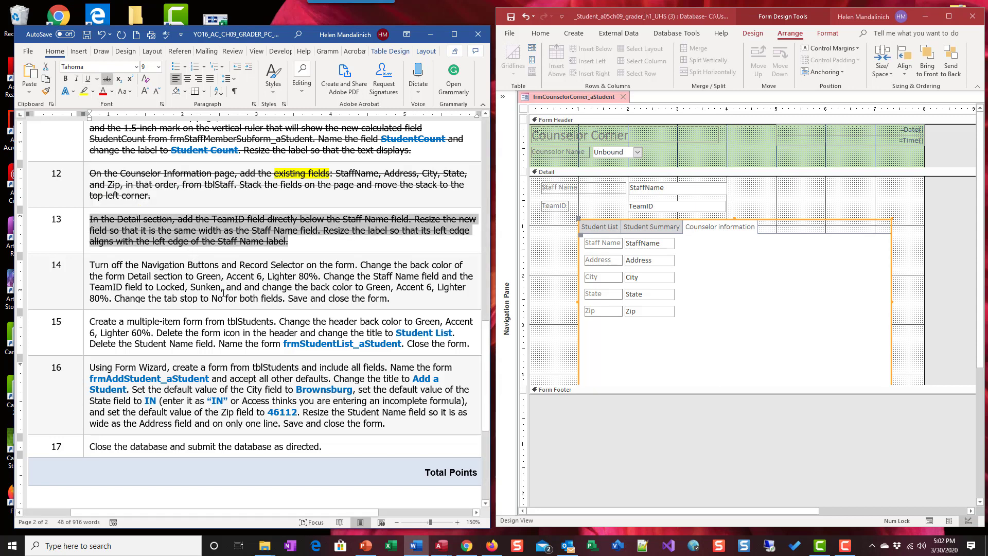
pyautogui.scroll(-3)
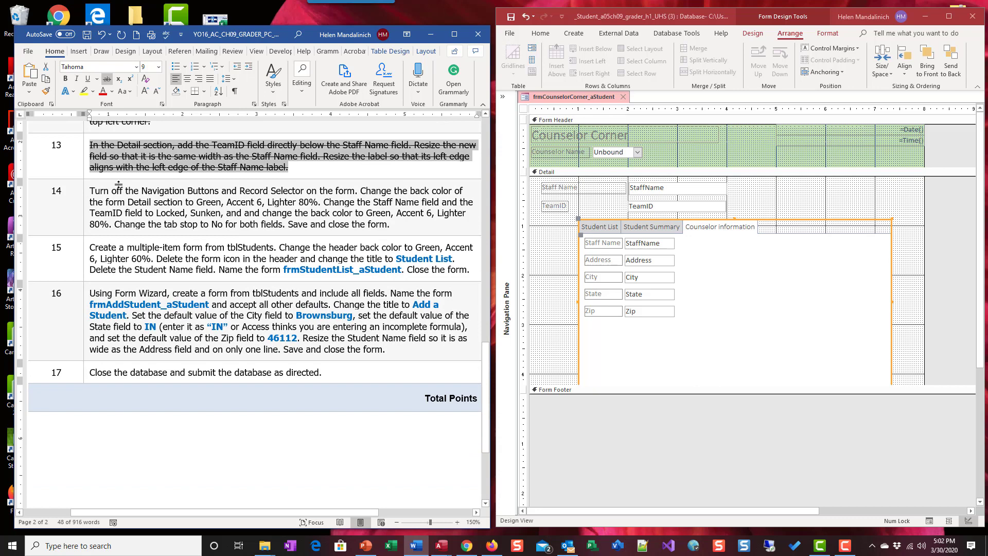